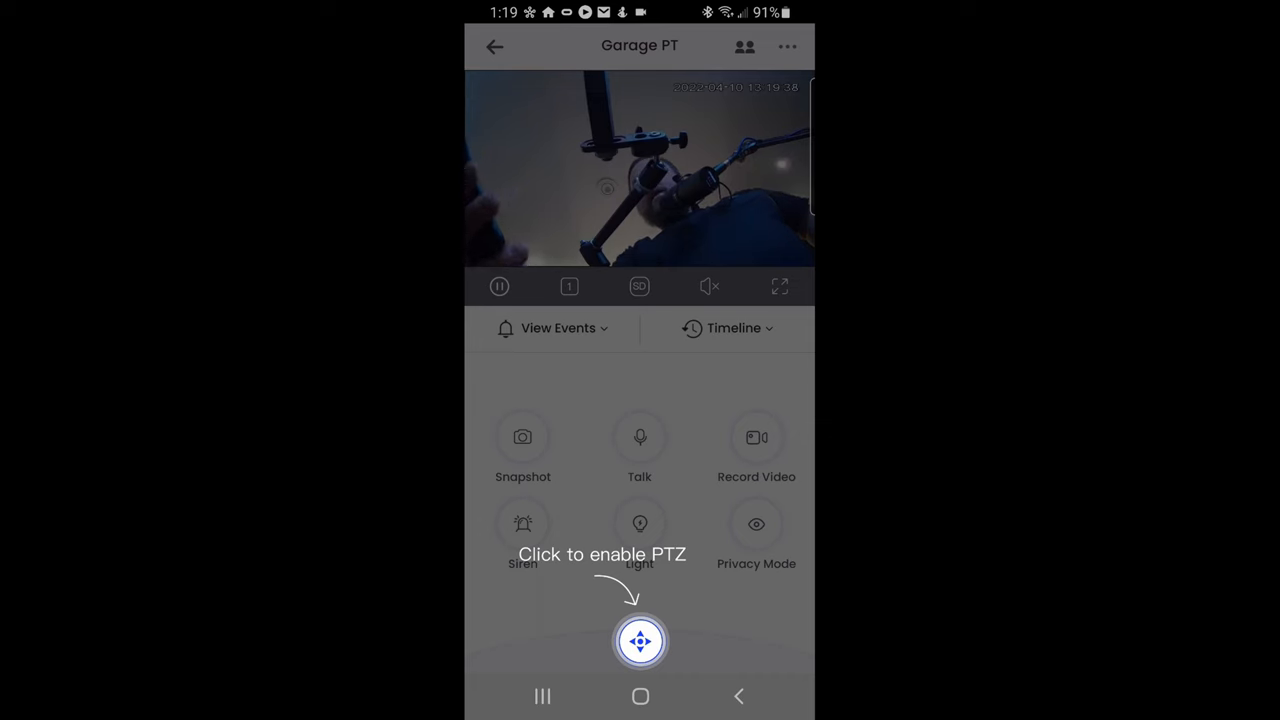
Enable the PTZ pad, dismiss the gesture tip, then pan the Garage PT right twice and tilt it up
left_click(640, 640)
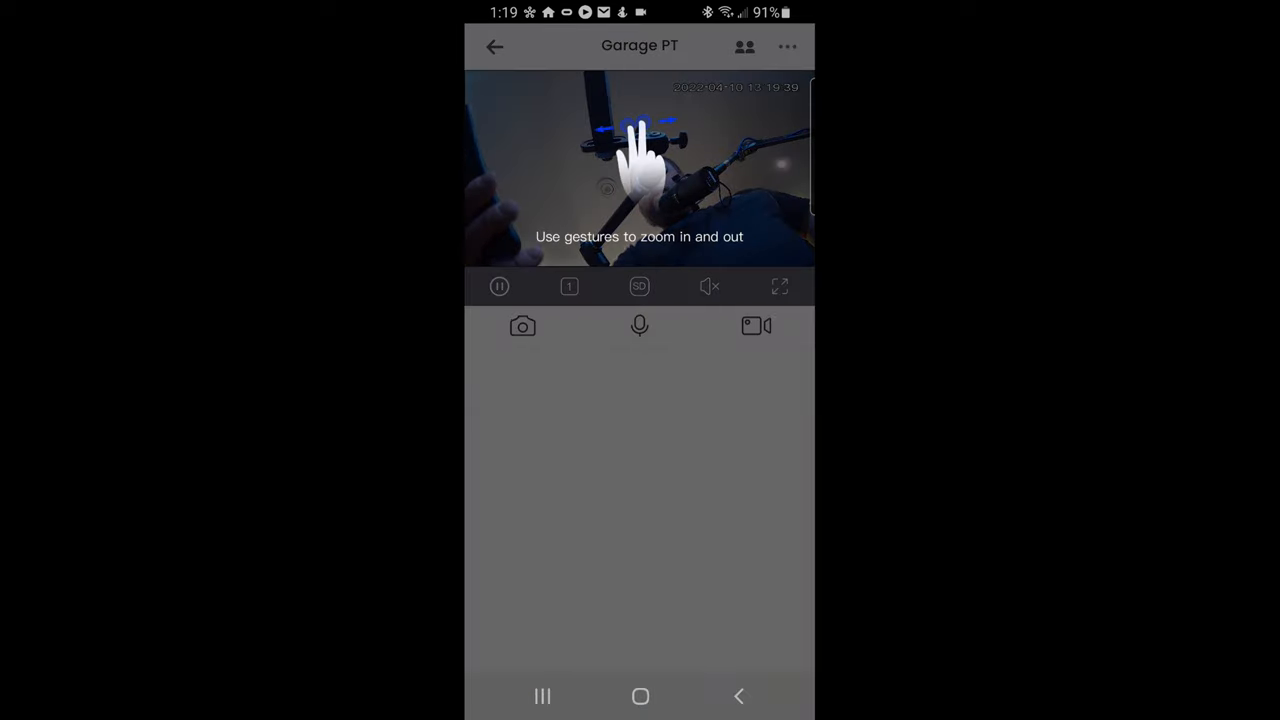
left_click(756, 324)
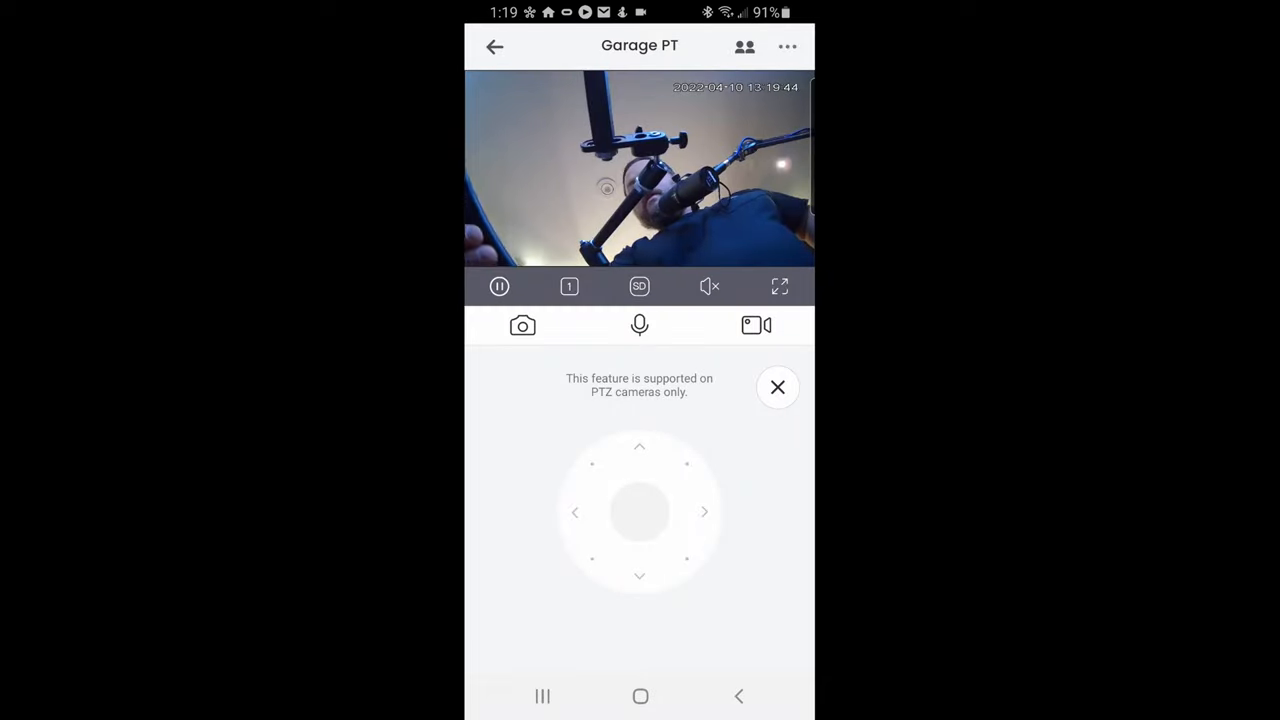
left_click(704, 512)
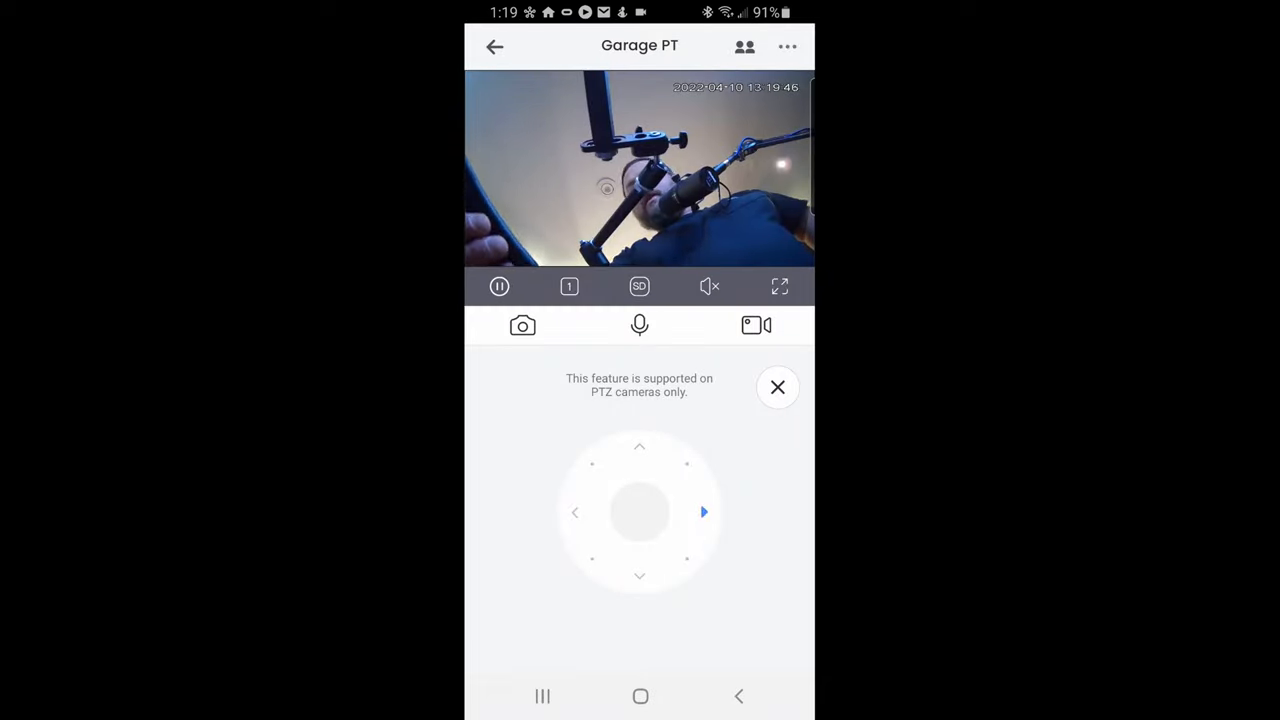
left_click(574, 512)
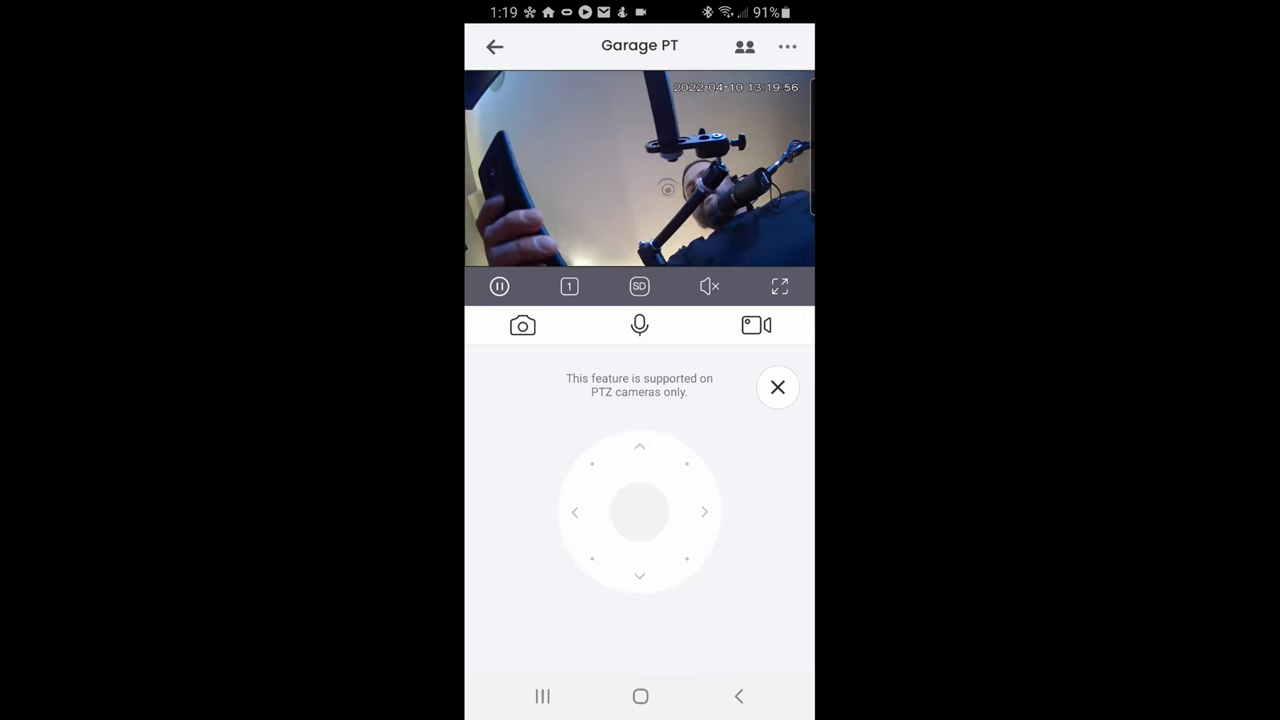
left_click(640, 448)
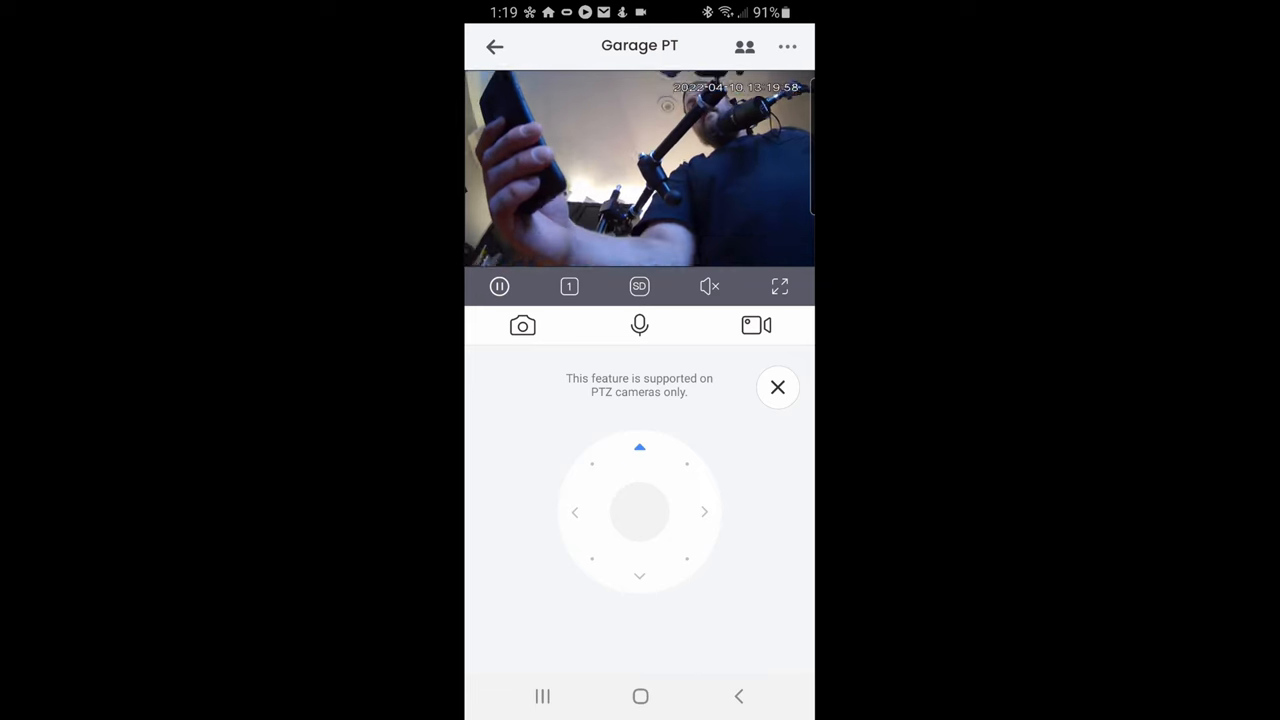
left_click(640, 448)
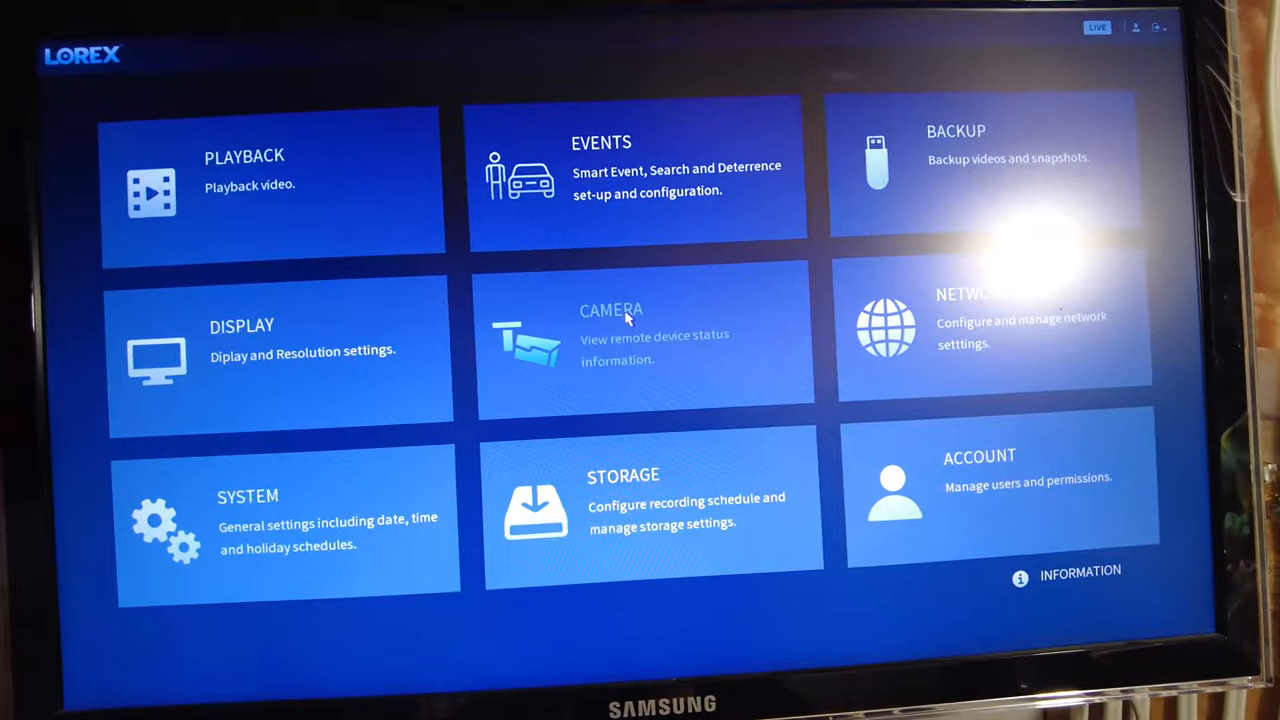
Show channel 7, the BackyardPT camera, in the recorder's camera management page
left_click(612, 336)
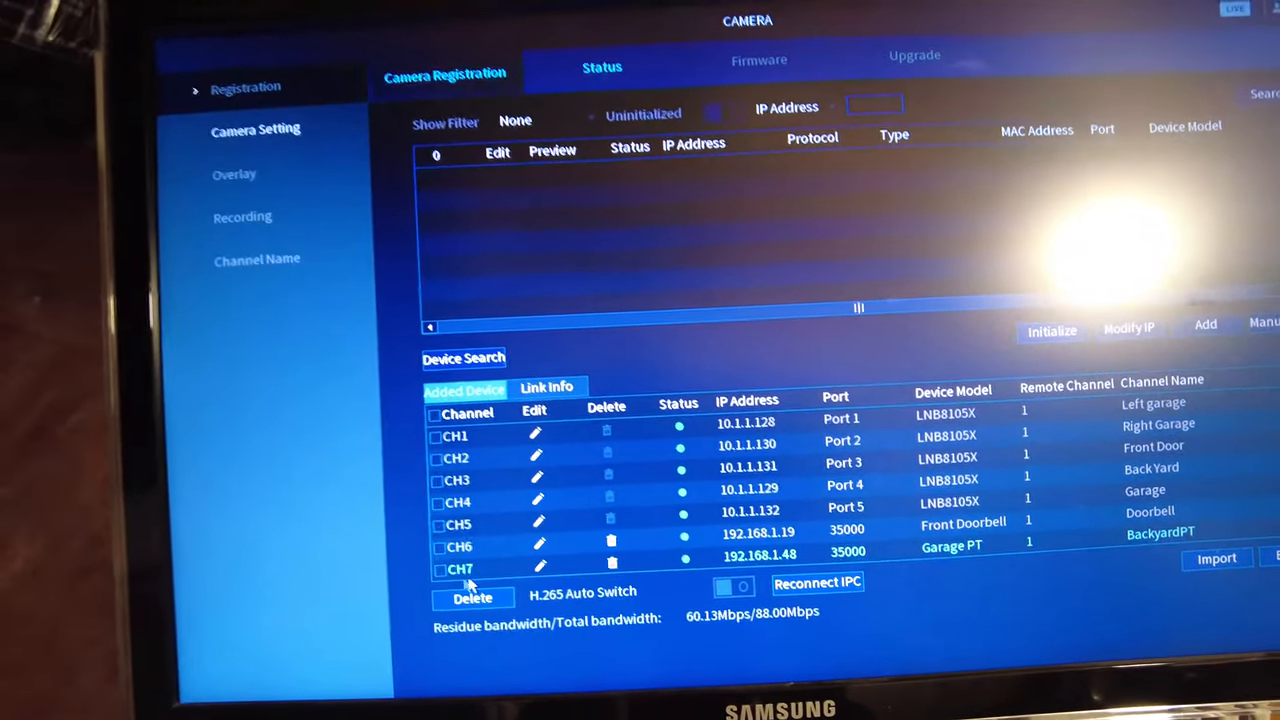
left_click(458, 568)
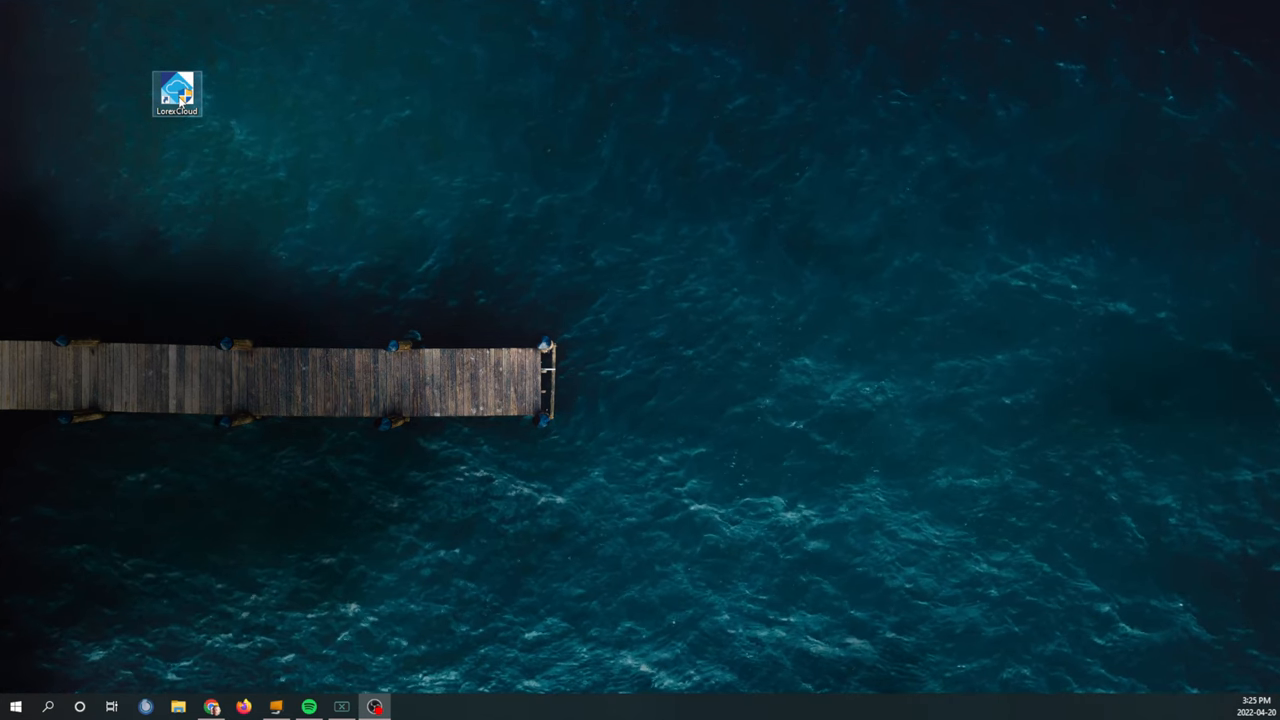
Launch Lorex Cloud and load the NVR's four camera feeds in Live View
double_click(176, 90)
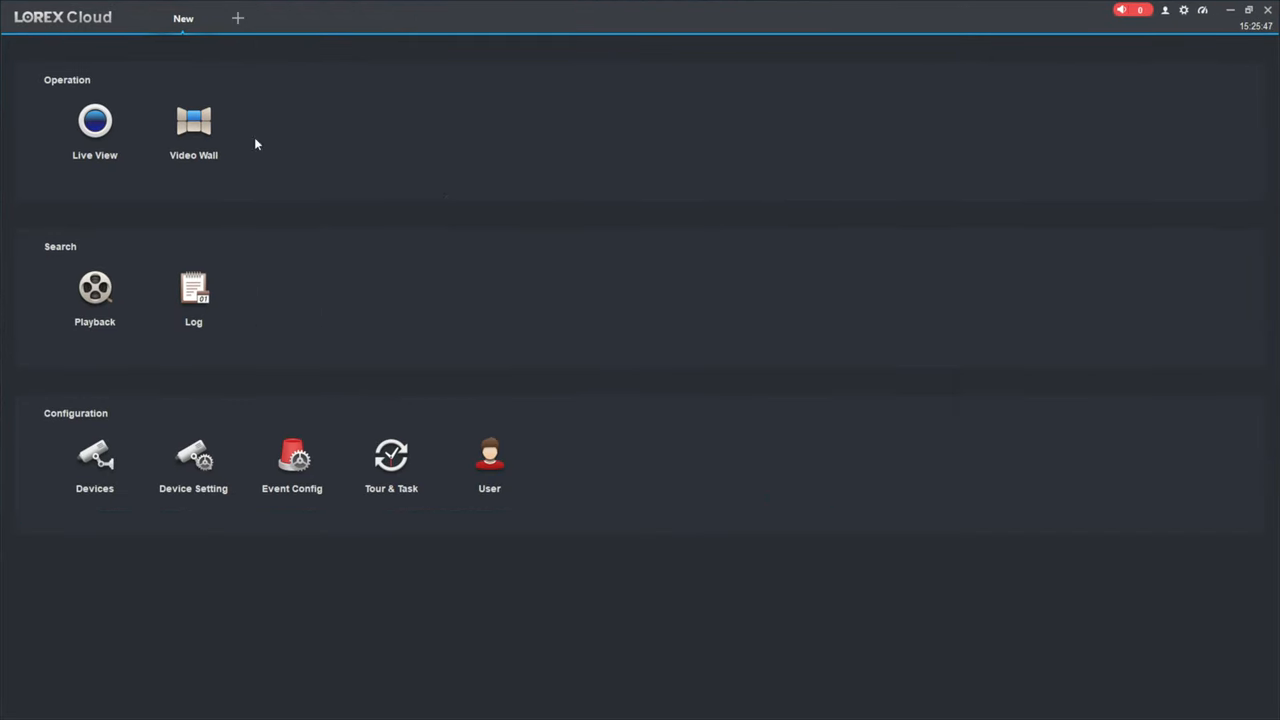
mouse_move(94, 128)
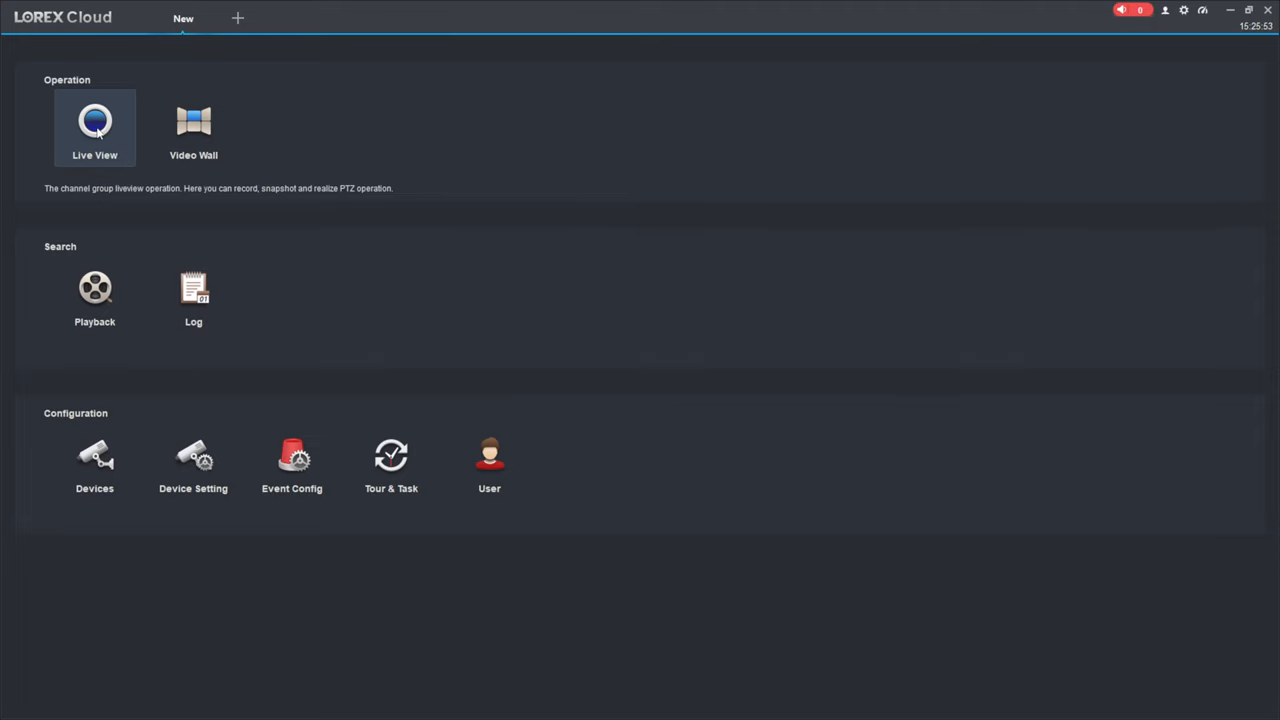
left_click(94, 128)
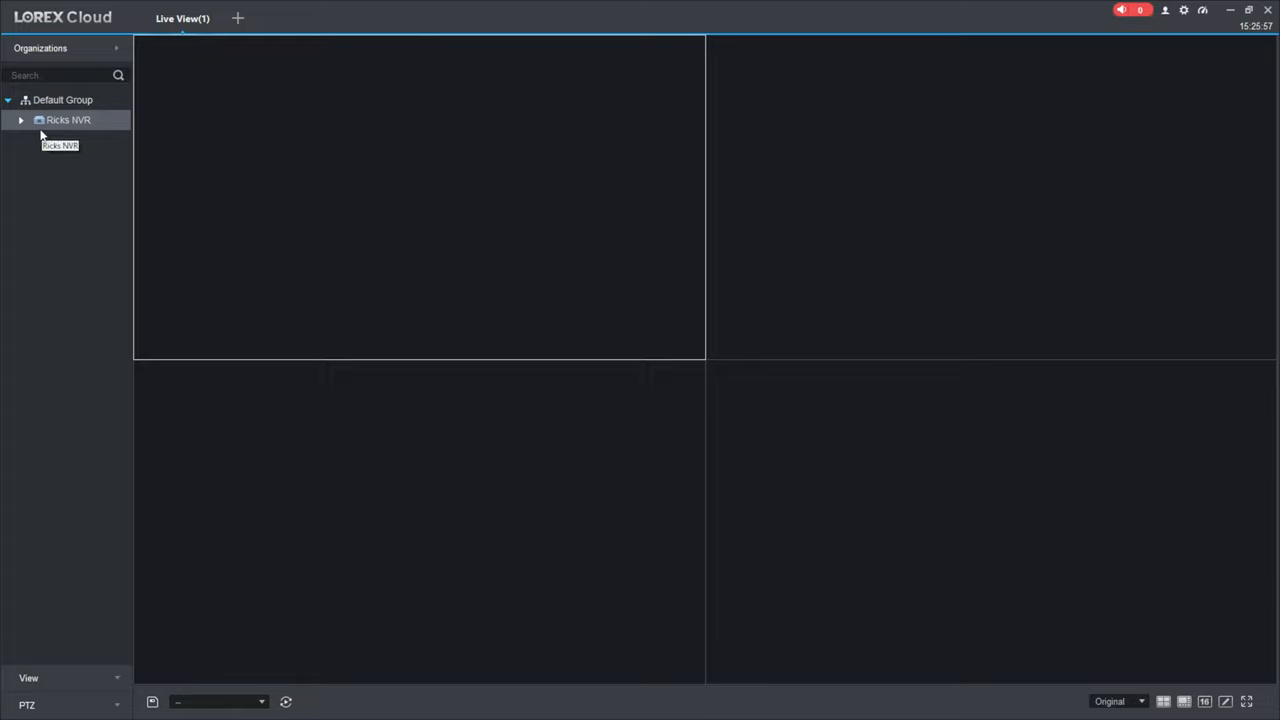
left_click(20, 120)
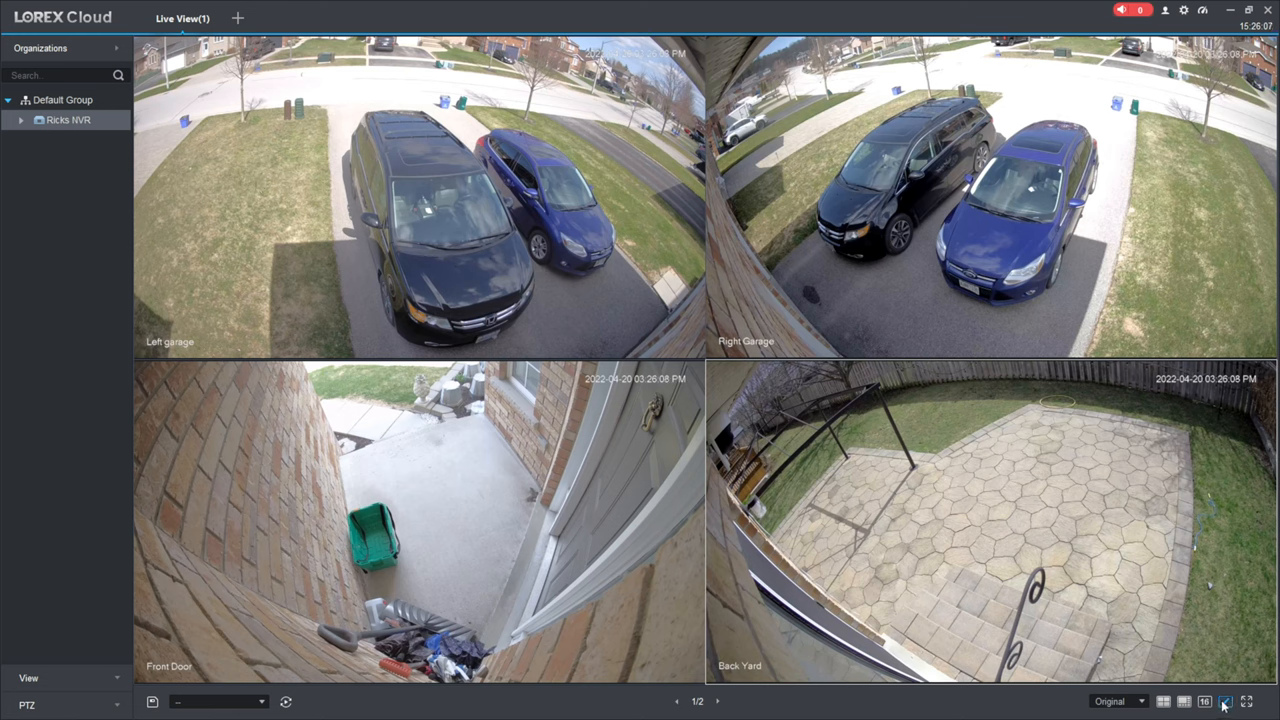
Switch the live view to a split layout with Left garage enlarged and BackyardPT added
left_click(1224, 700)
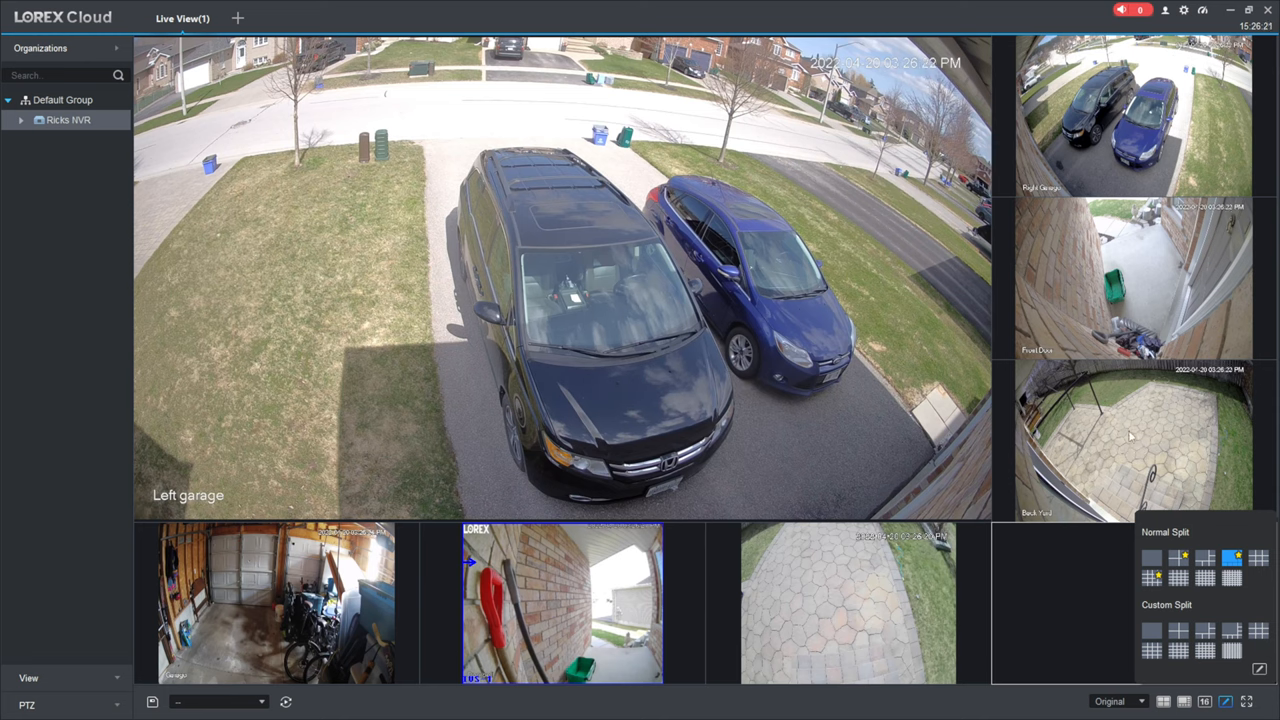
mouse_move(826, 624)
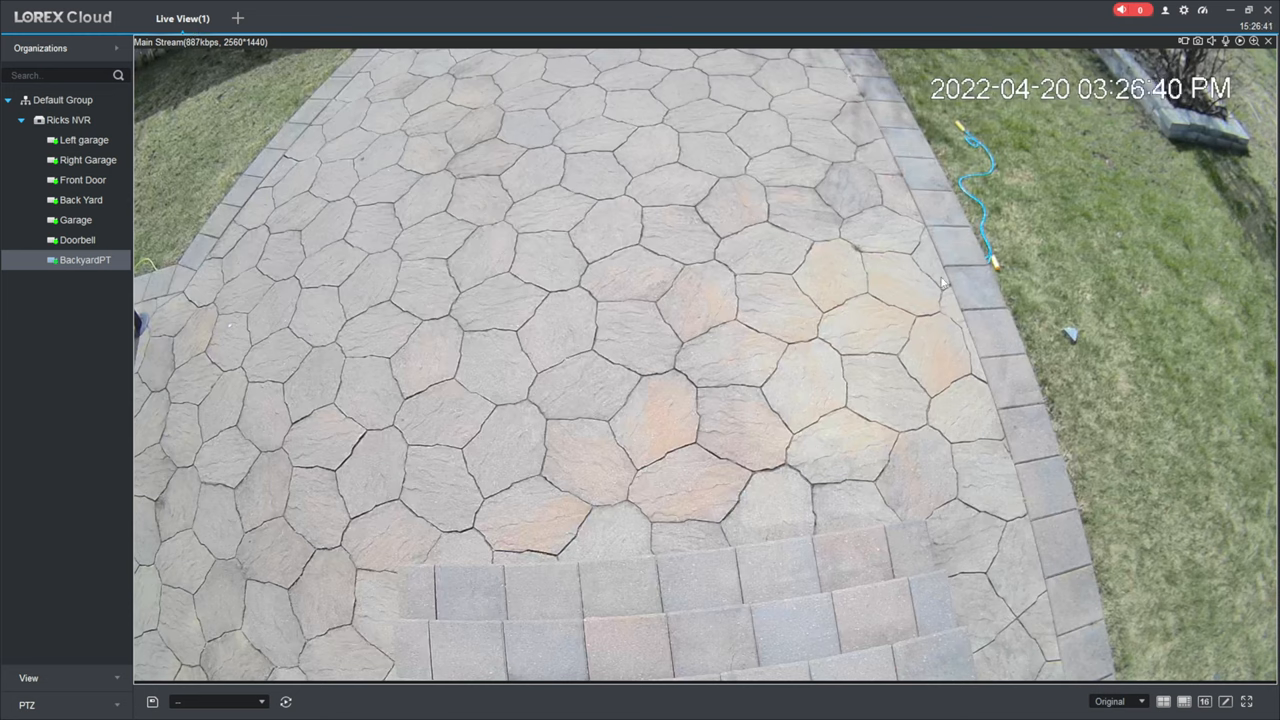
mouse_move(350, 562)
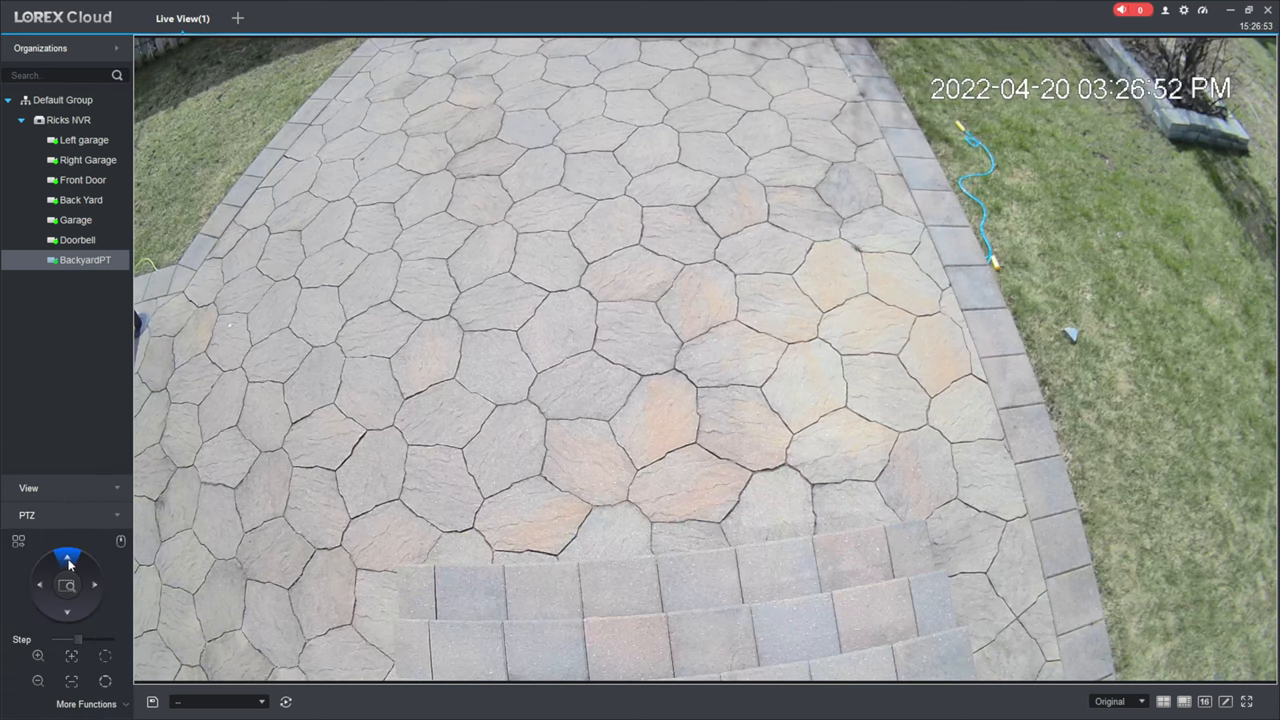
Pan the BackyardPT toward the deck railing, tilt down onto the patio, then pan toward the lawn and chairs
left_click(68, 556)
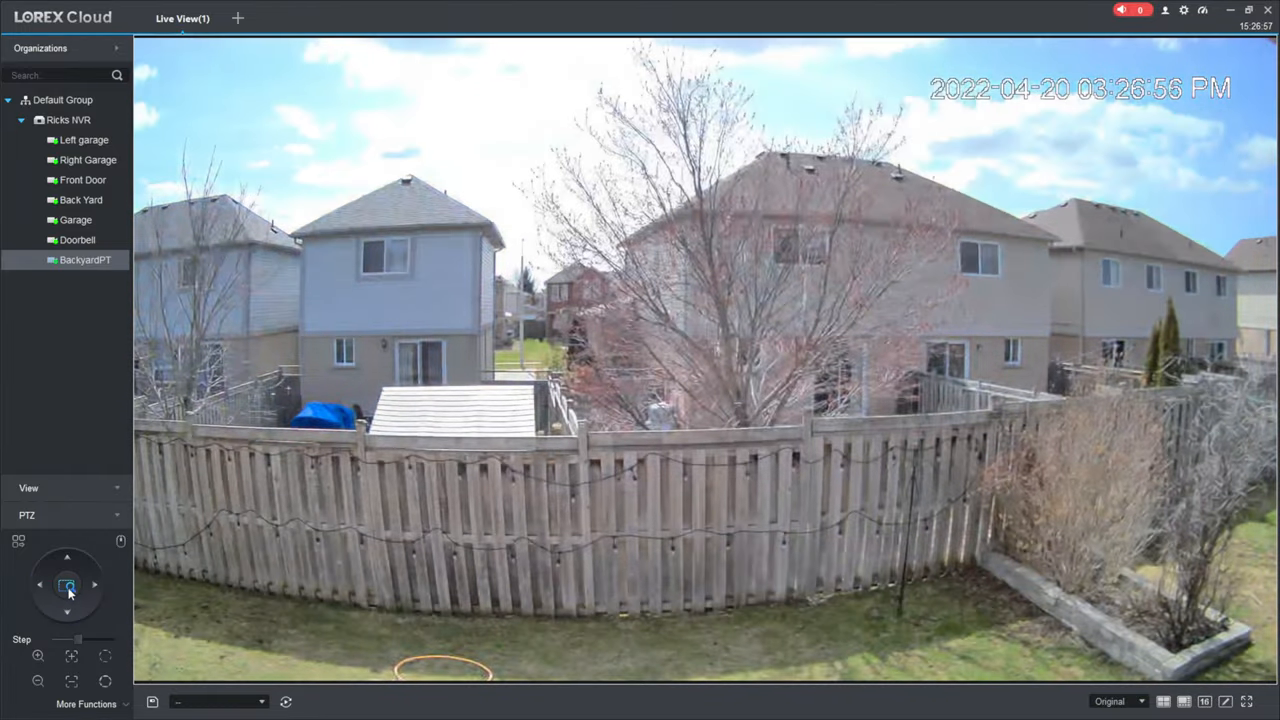
left_click(40, 584)
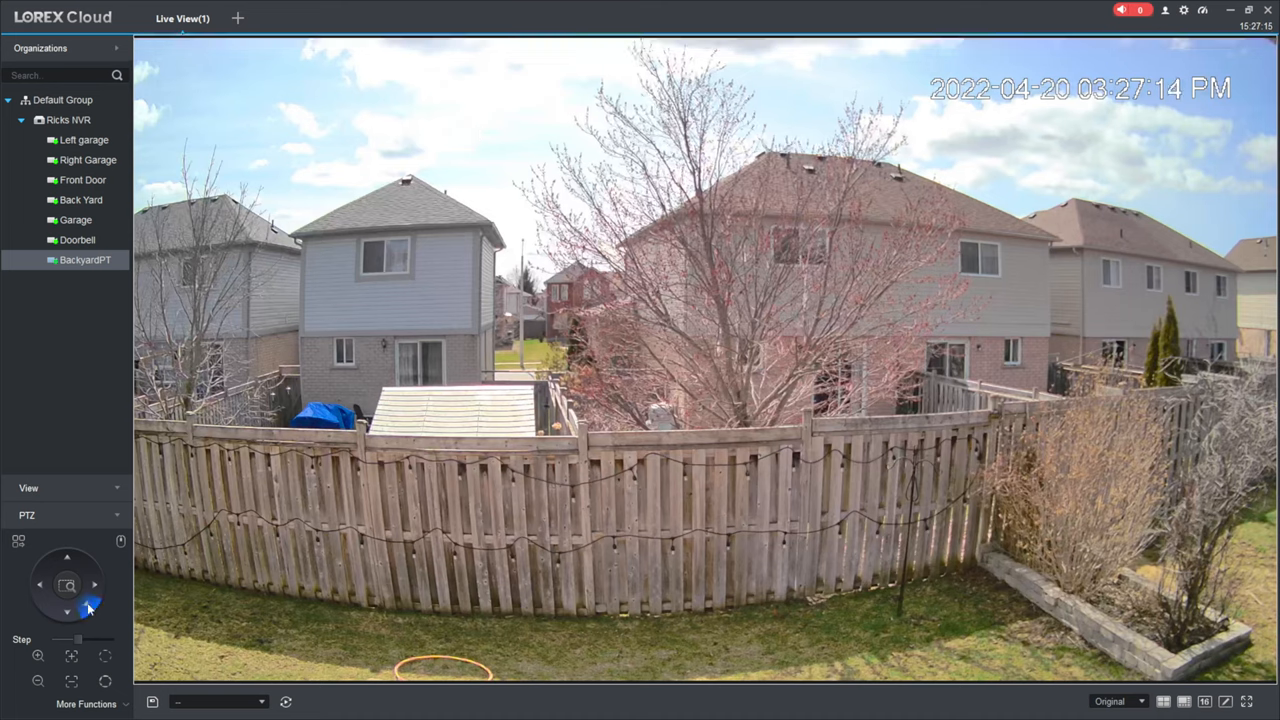
left_click(40, 584)
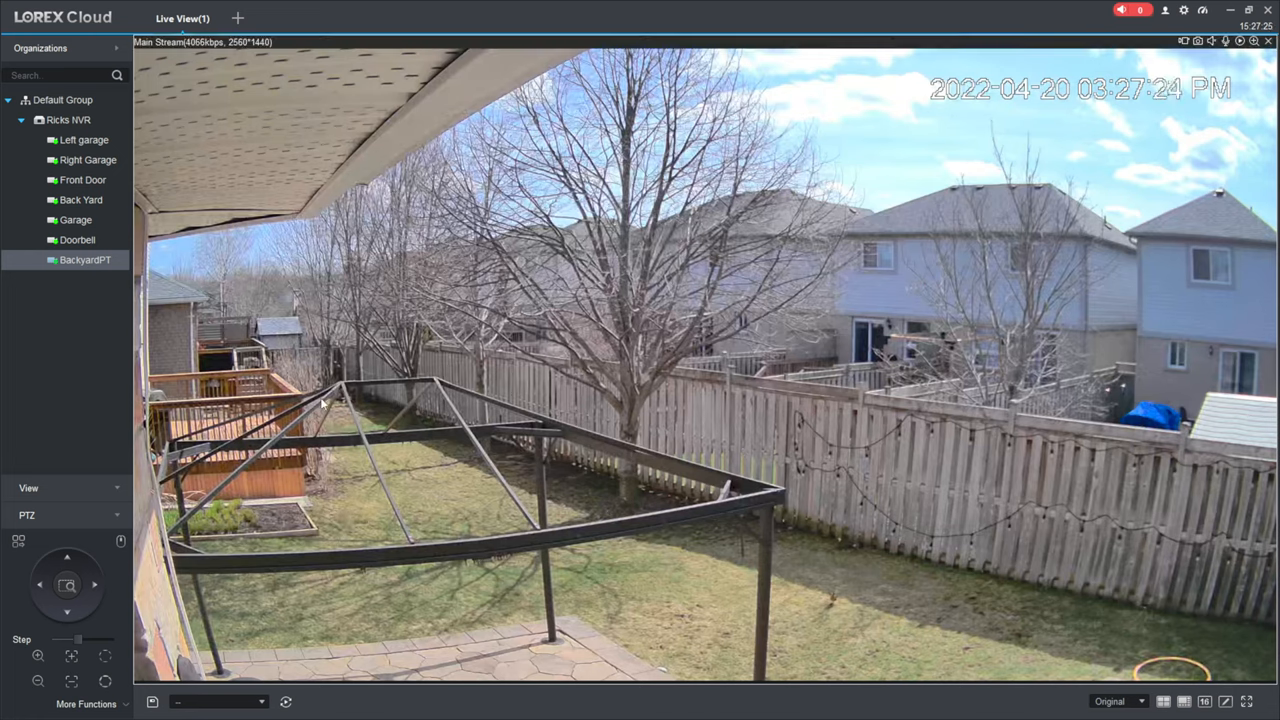
left_click(94, 584)
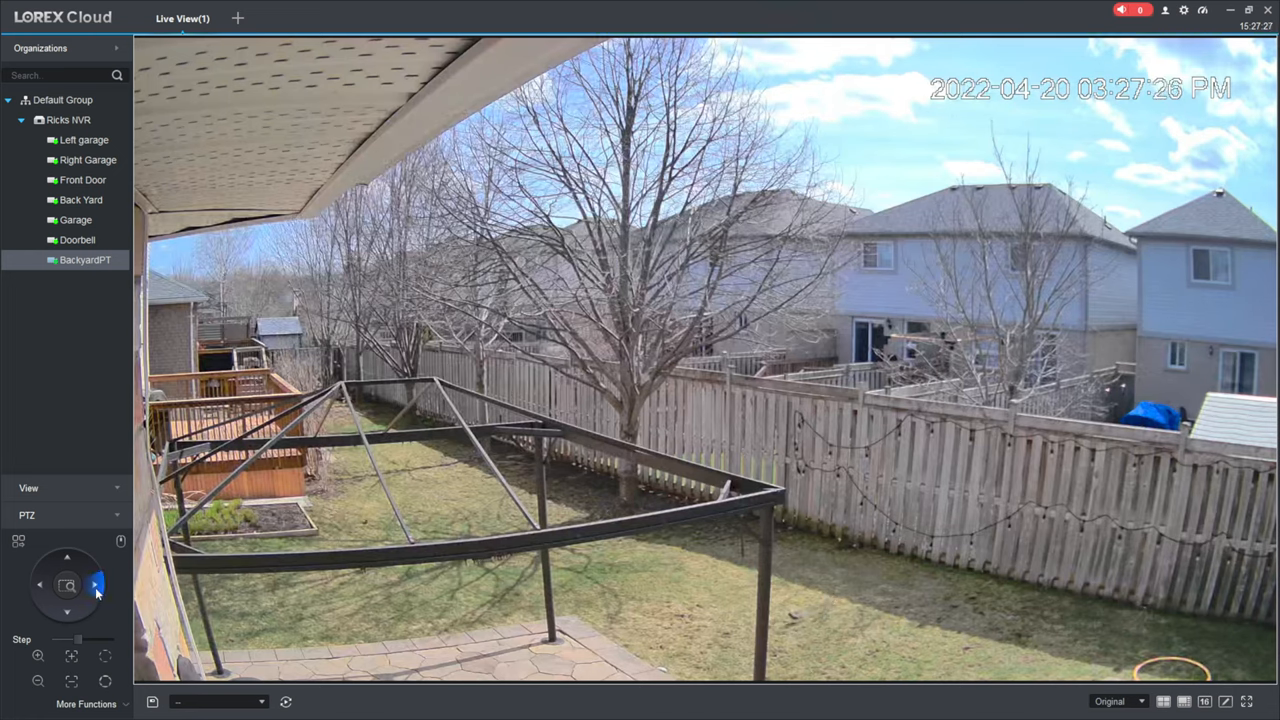
left_click(68, 612)
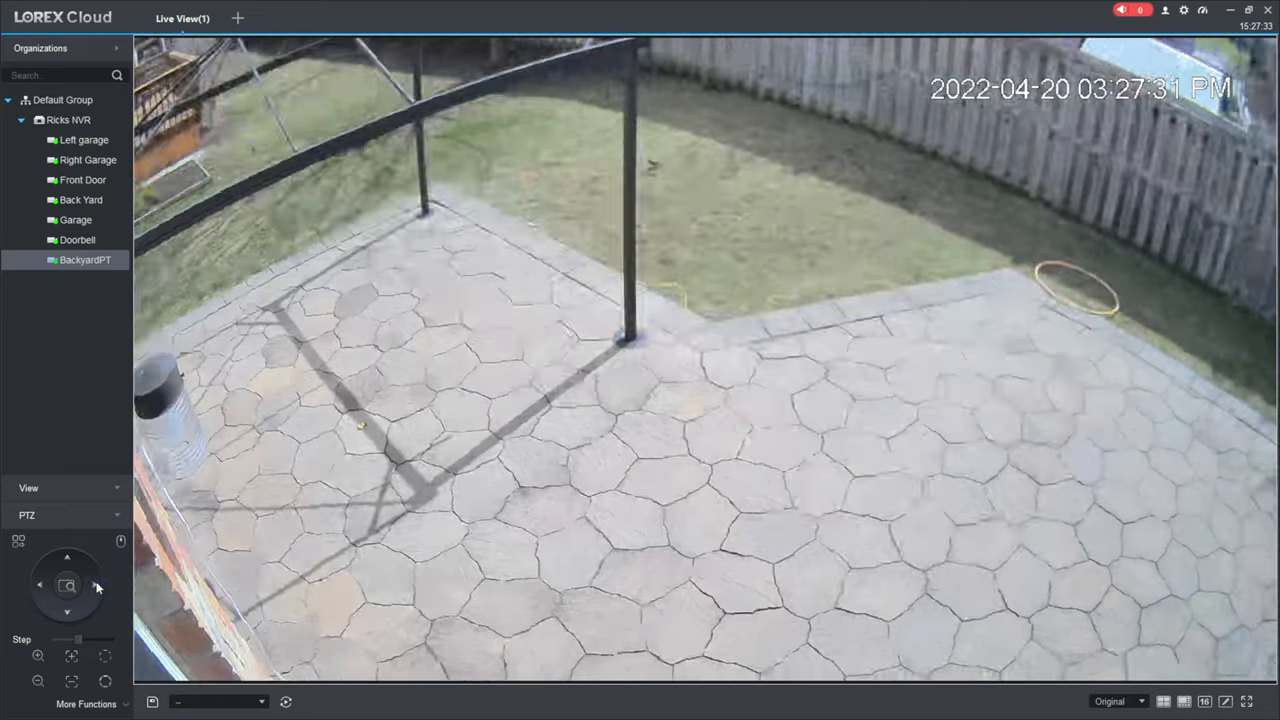
left_click(96, 588)
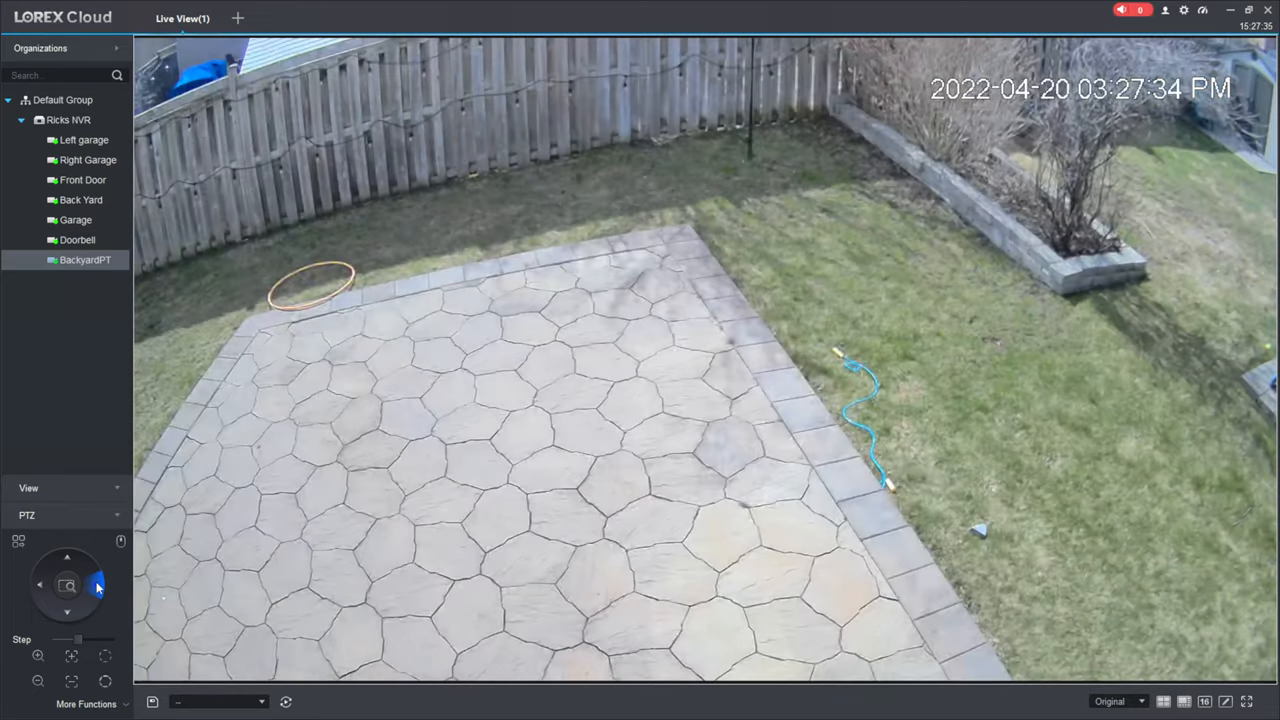
left_click(68, 556)
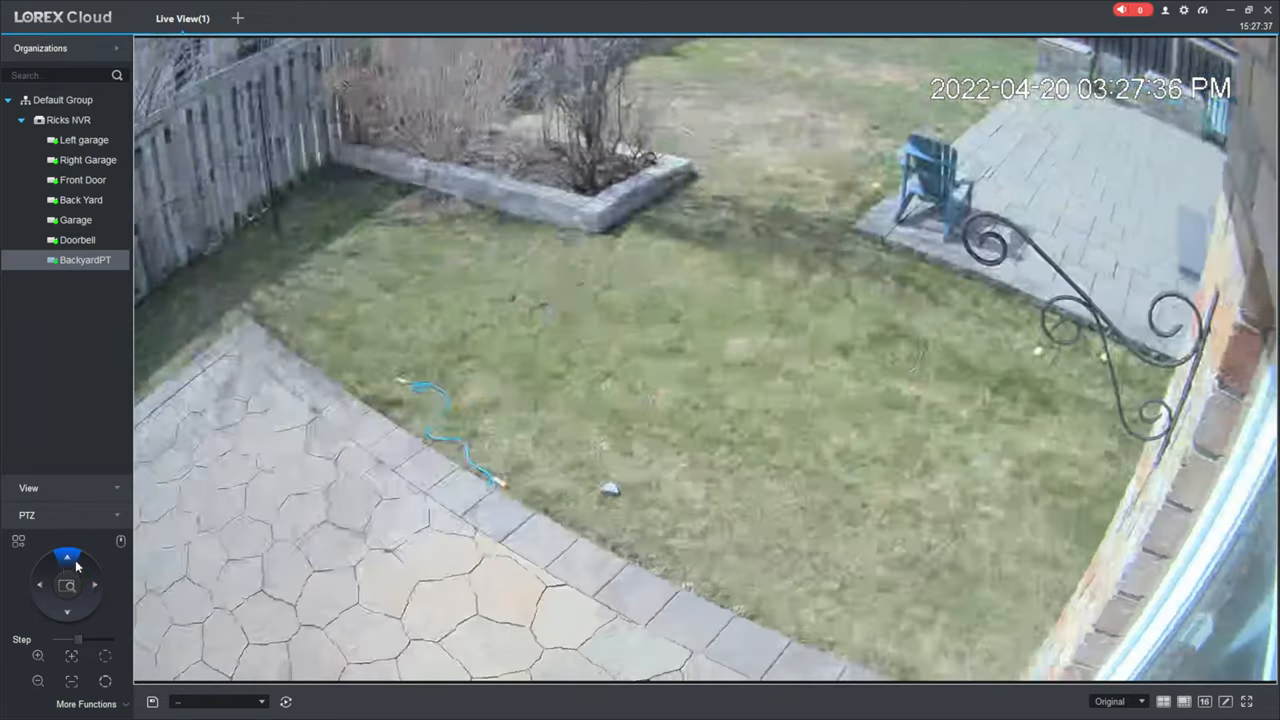
Tilt up to the shed and houses, pan left toward the side fence, then tilt down to the back steps
left_click(68, 558)
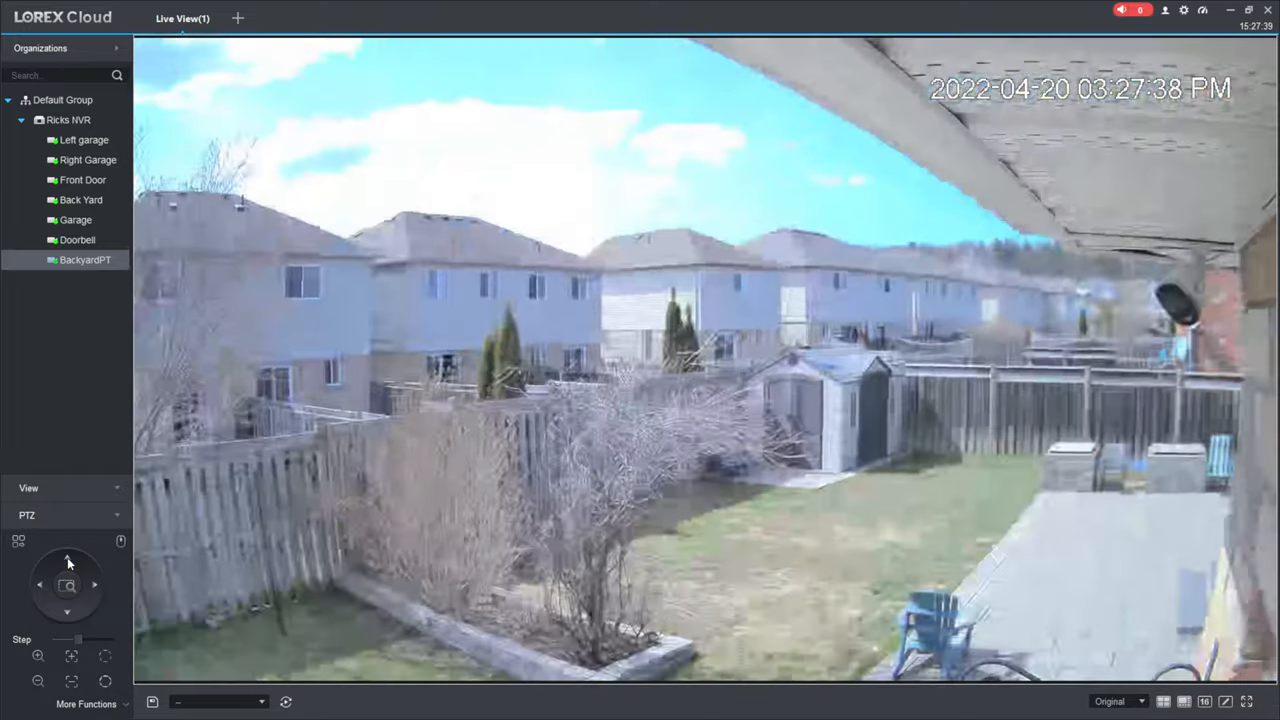
left_click(68, 556)
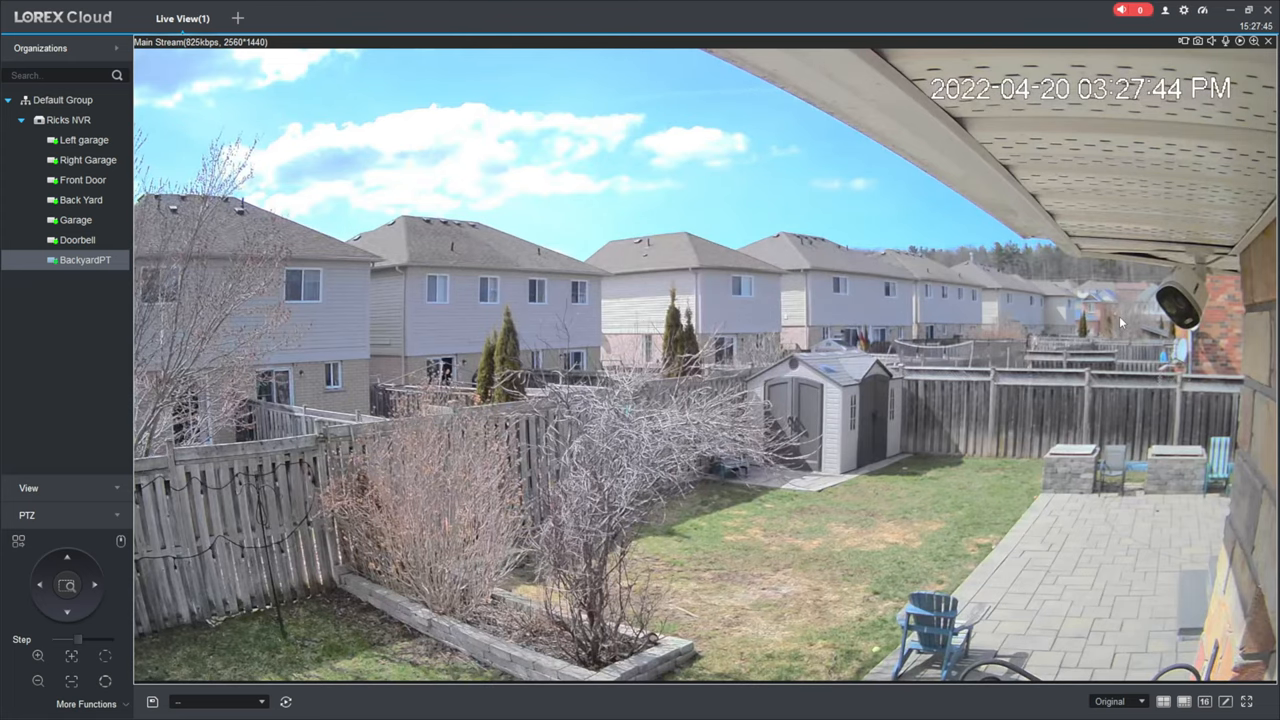
left_click(94, 584)
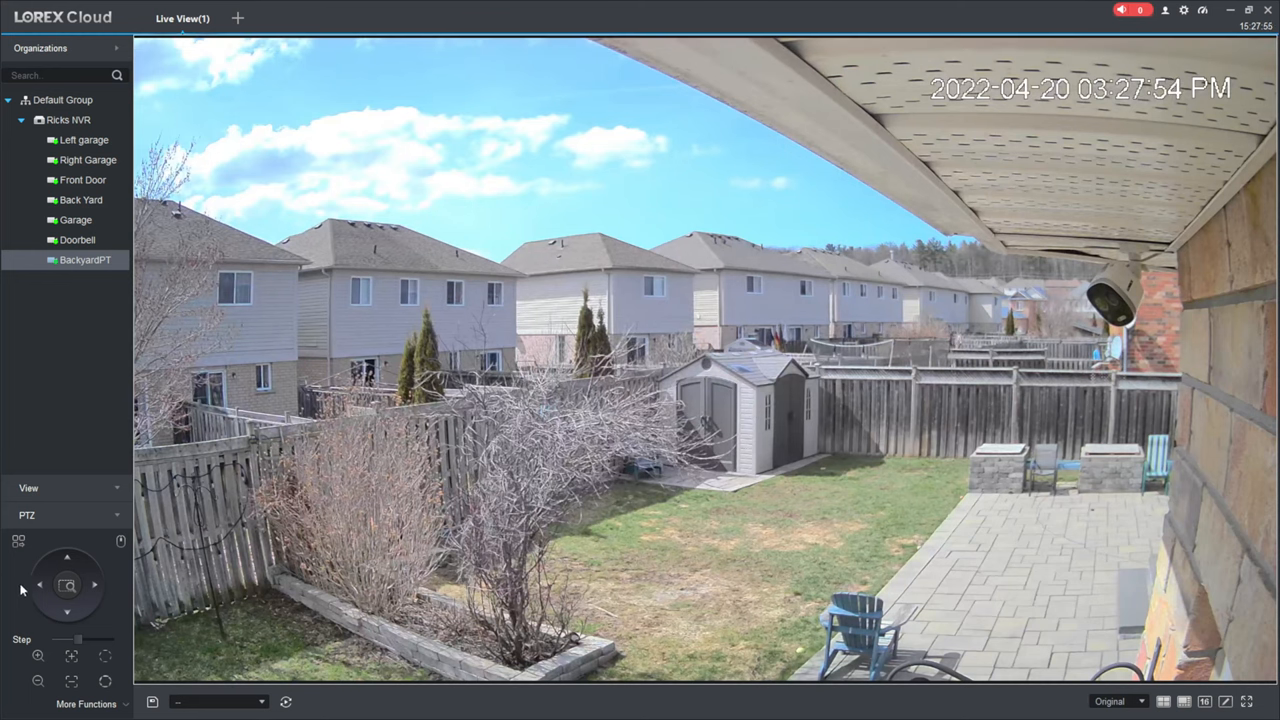
left_click(40, 584)
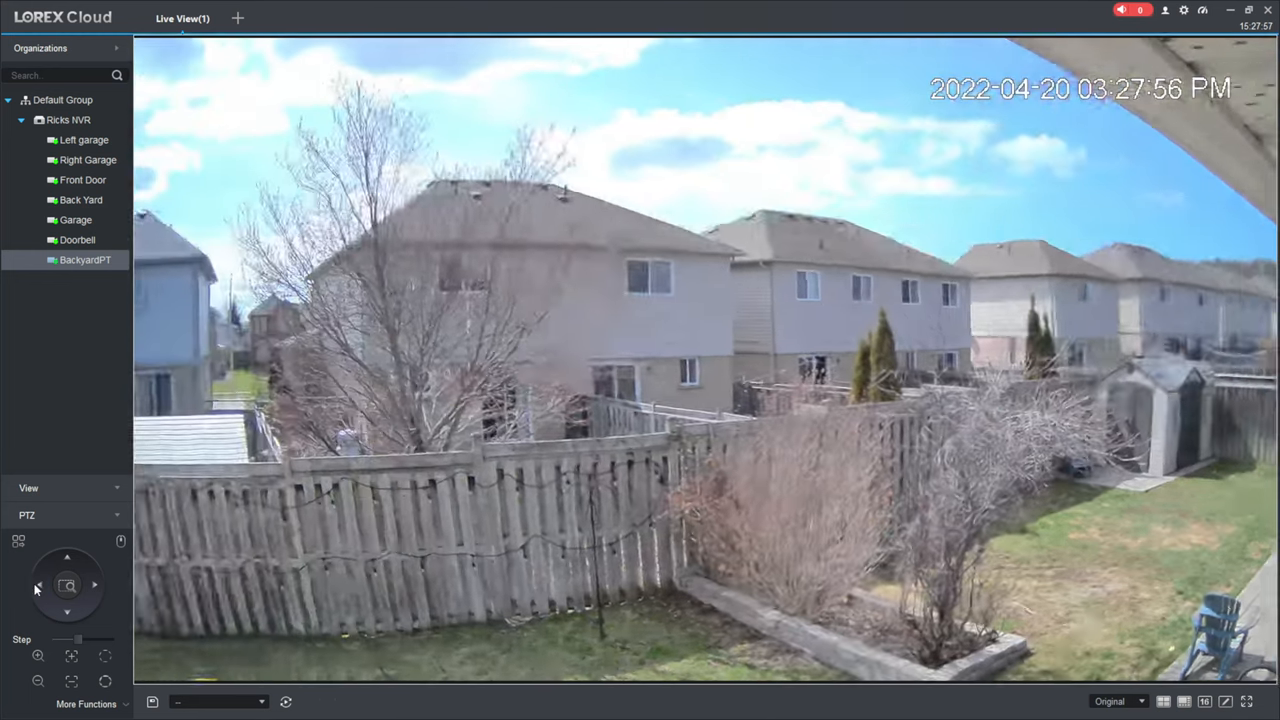
left_click(68, 612)
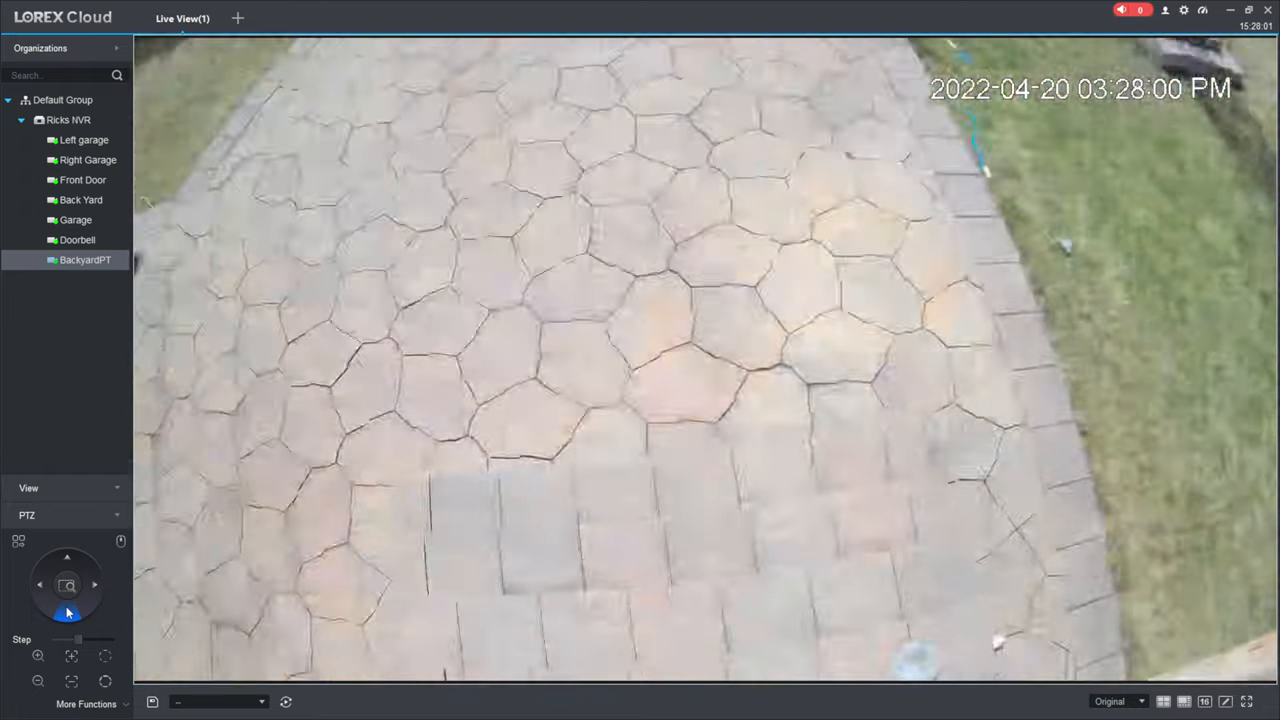
left_click(38, 584)
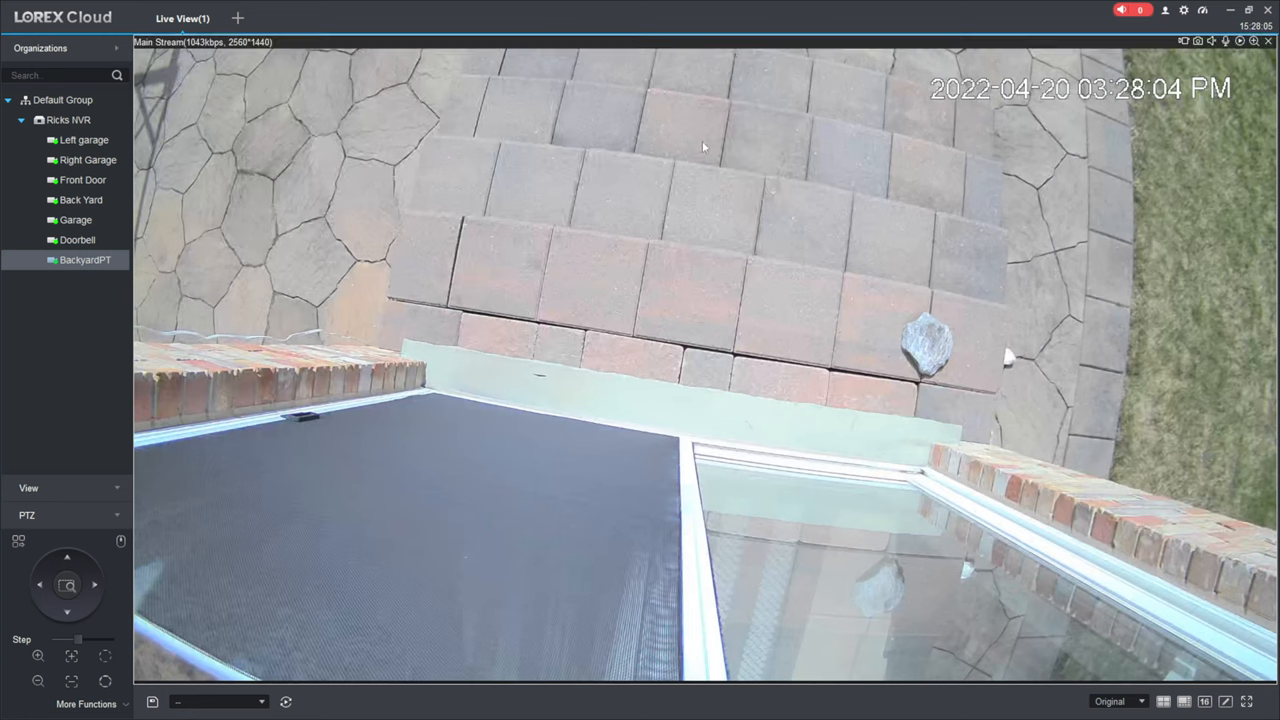
mouse_move(660, 584)
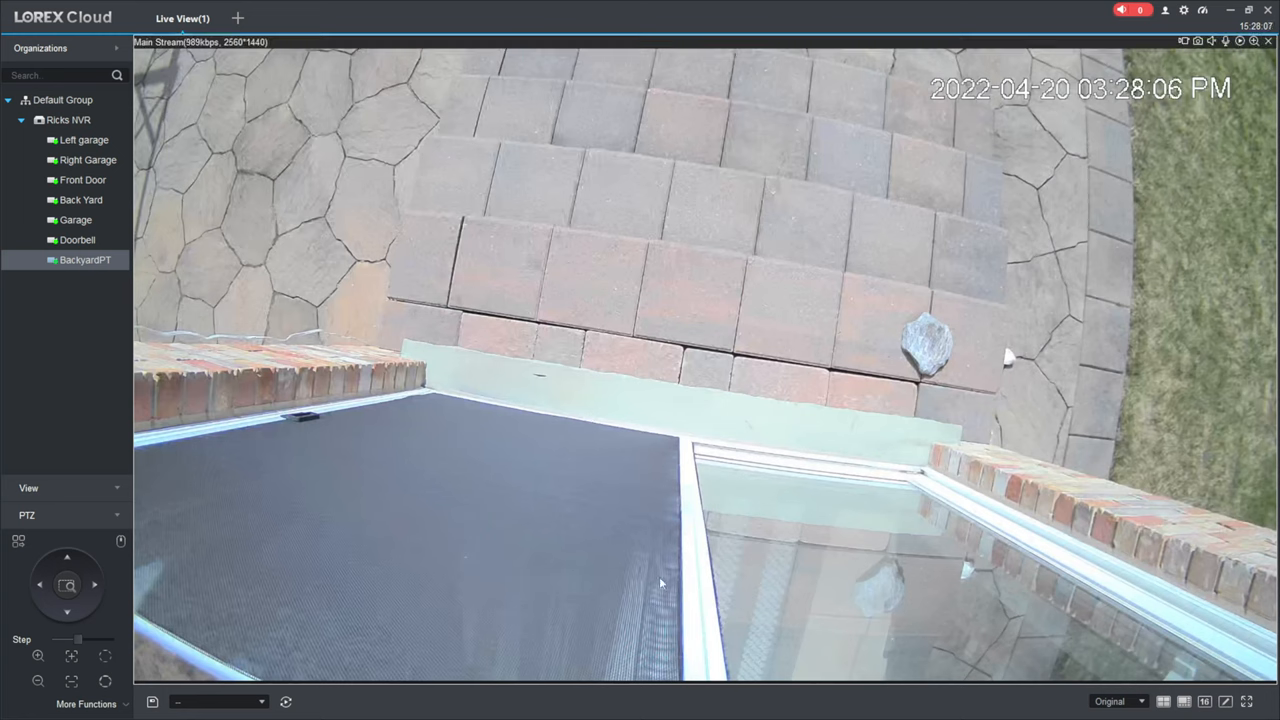
mouse_move(580, 318)
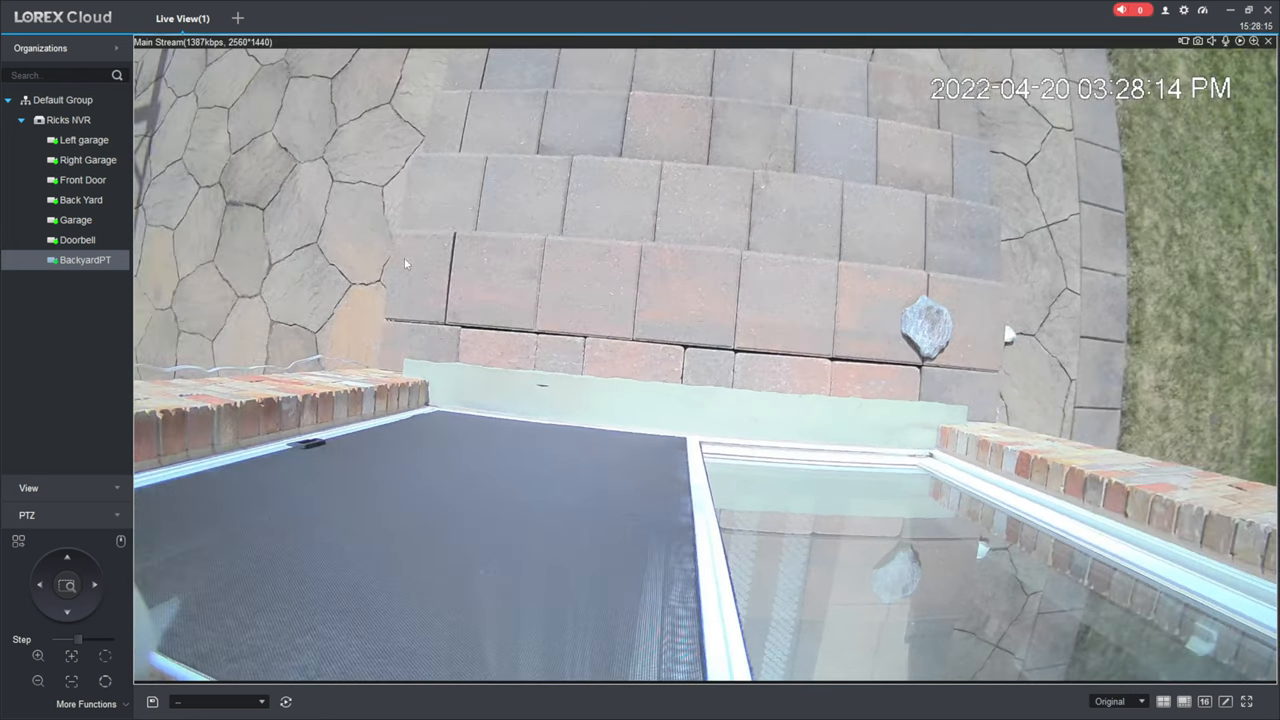
Tilt the camera back up from the steps toward the back fence and pan across the yard
left_click(68, 556)
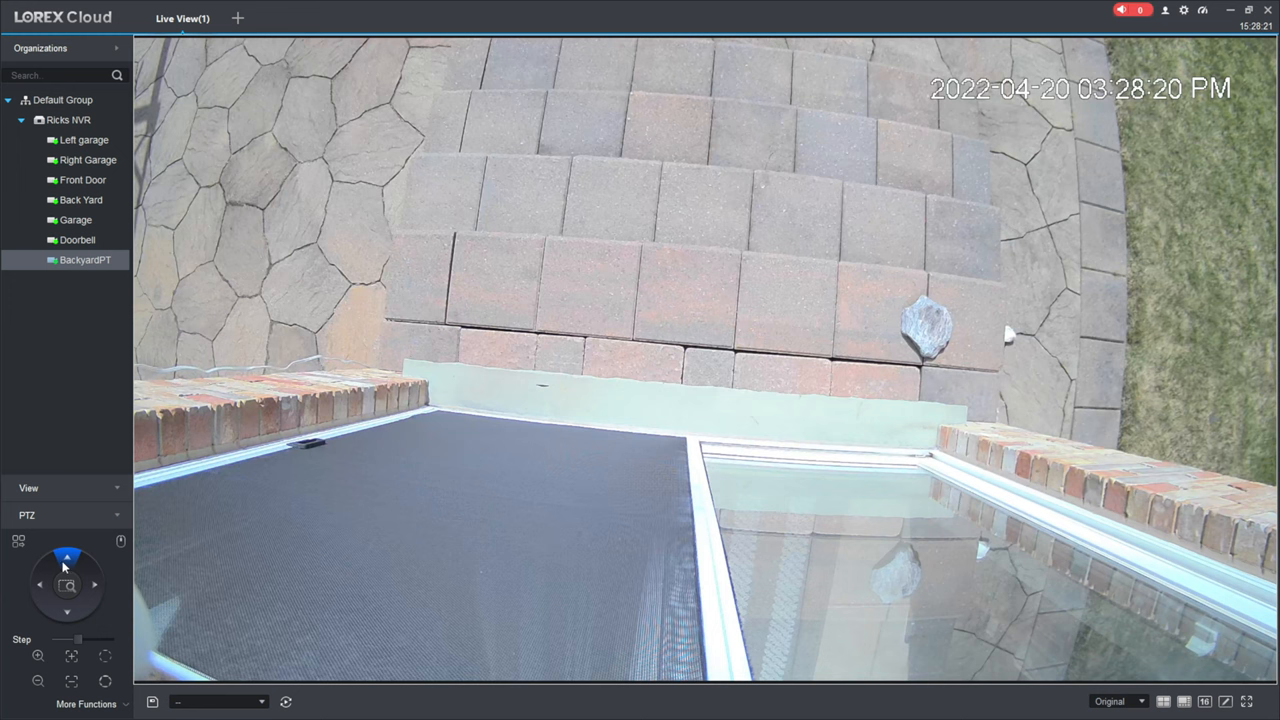
left_click(68, 556)
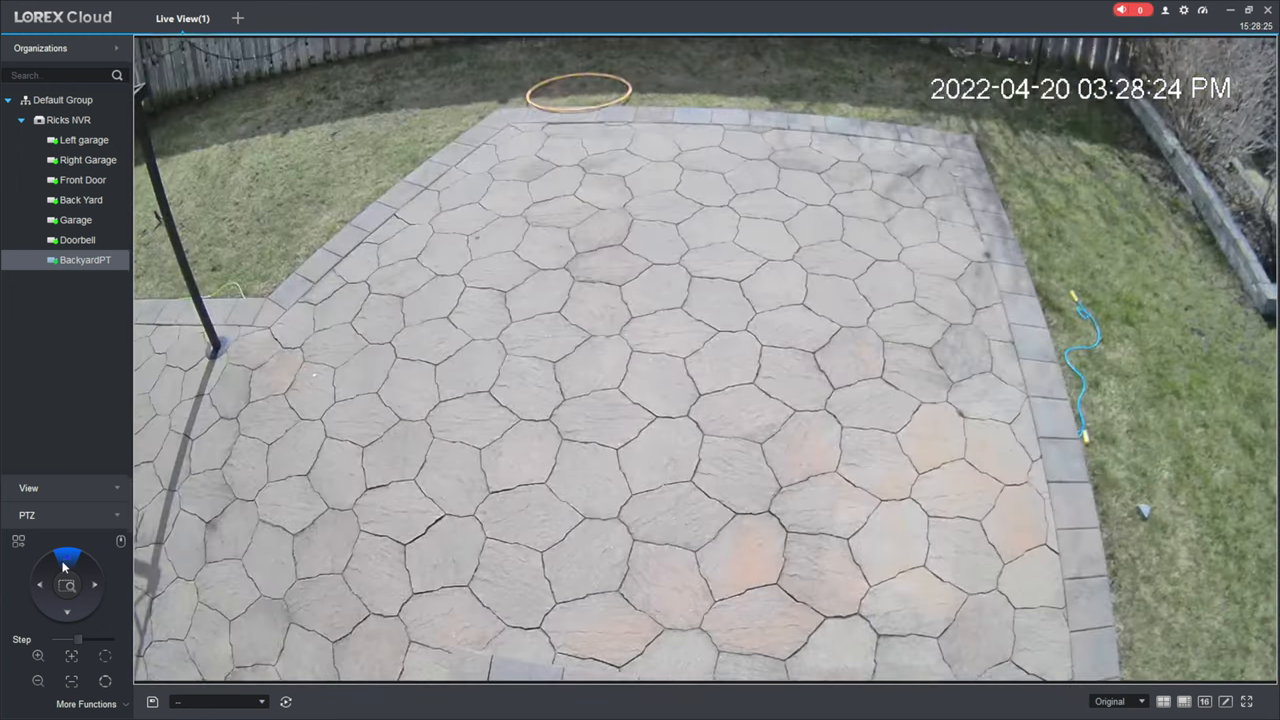
left_click(68, 554)
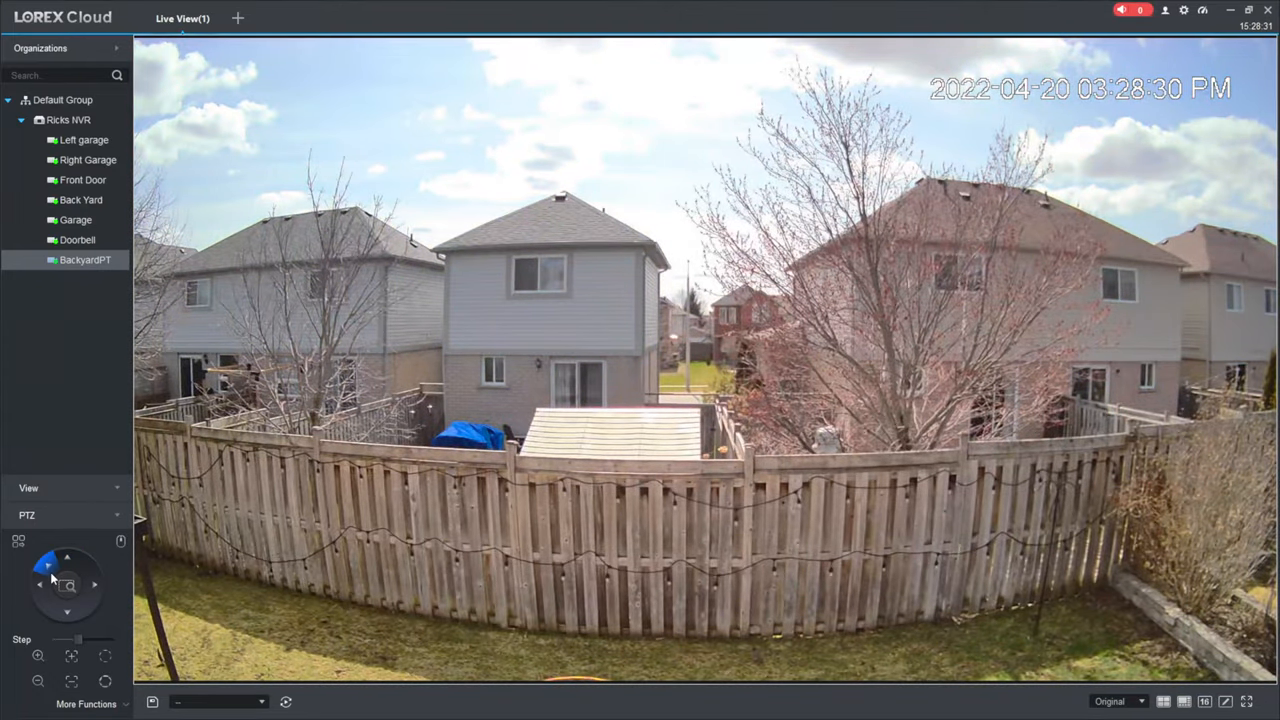
left_click(68, 556)
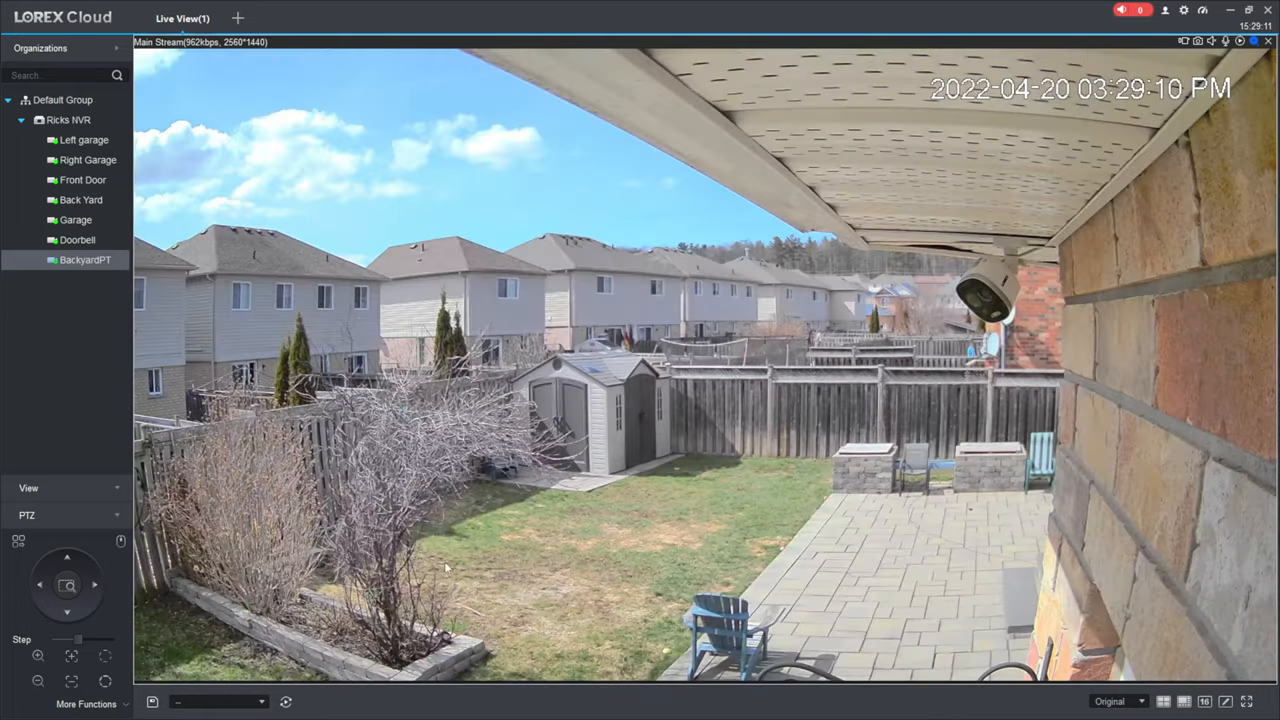
Pan left from the house wall toward the houses beyond the fence, then tilt down onto the patio
left_click(40, 584)
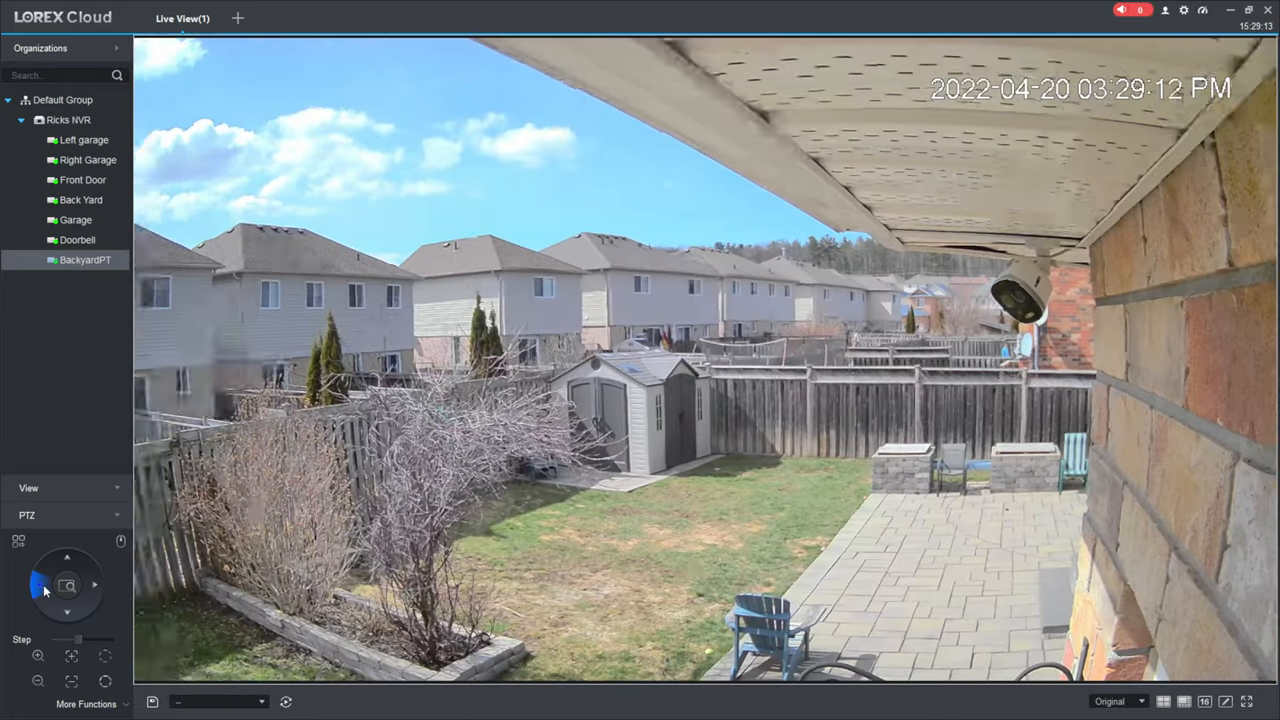
left_click(40, 584)
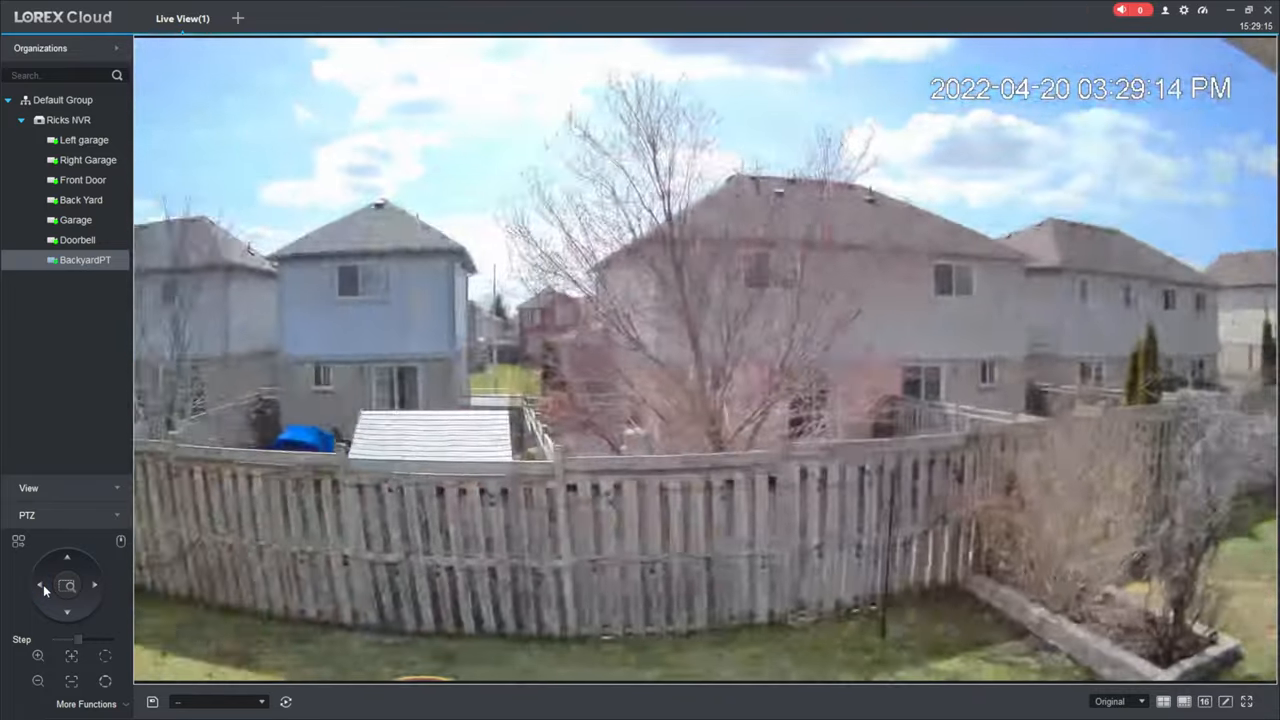
left_click(66, 612)
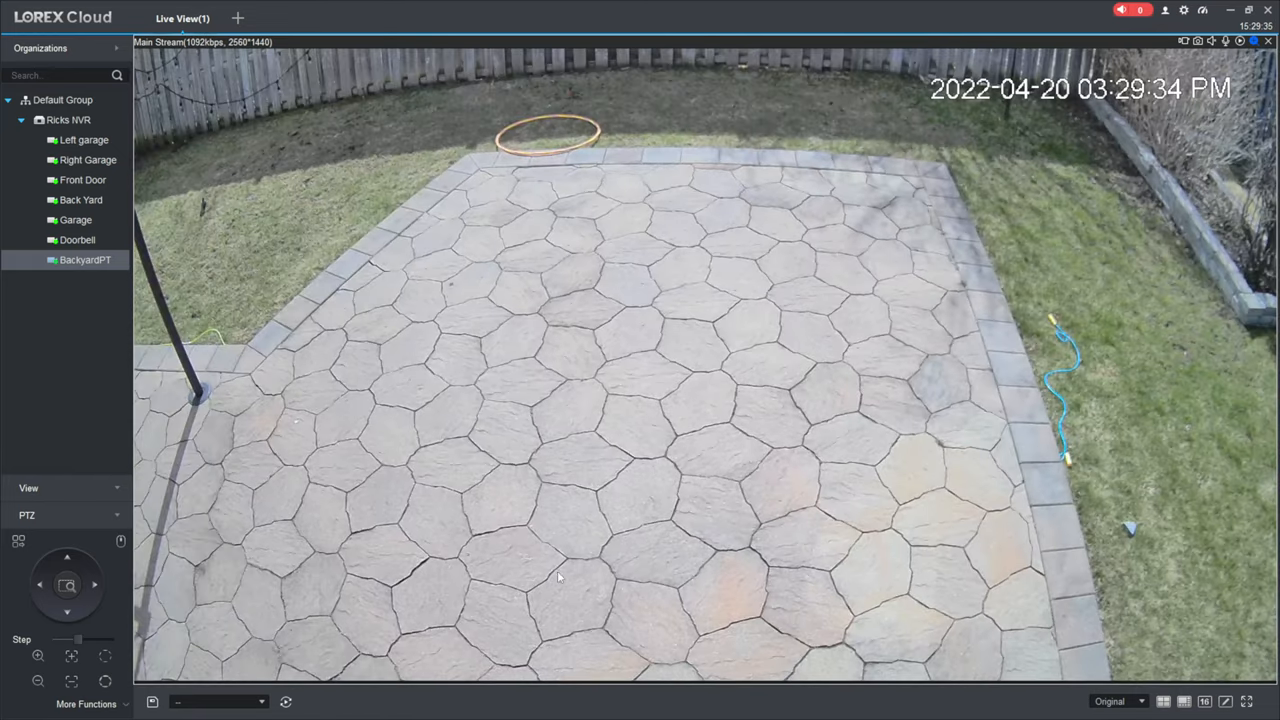
Load the Back Yard 4K camera's wide-angle live view of the patio
left_click(80, 200)
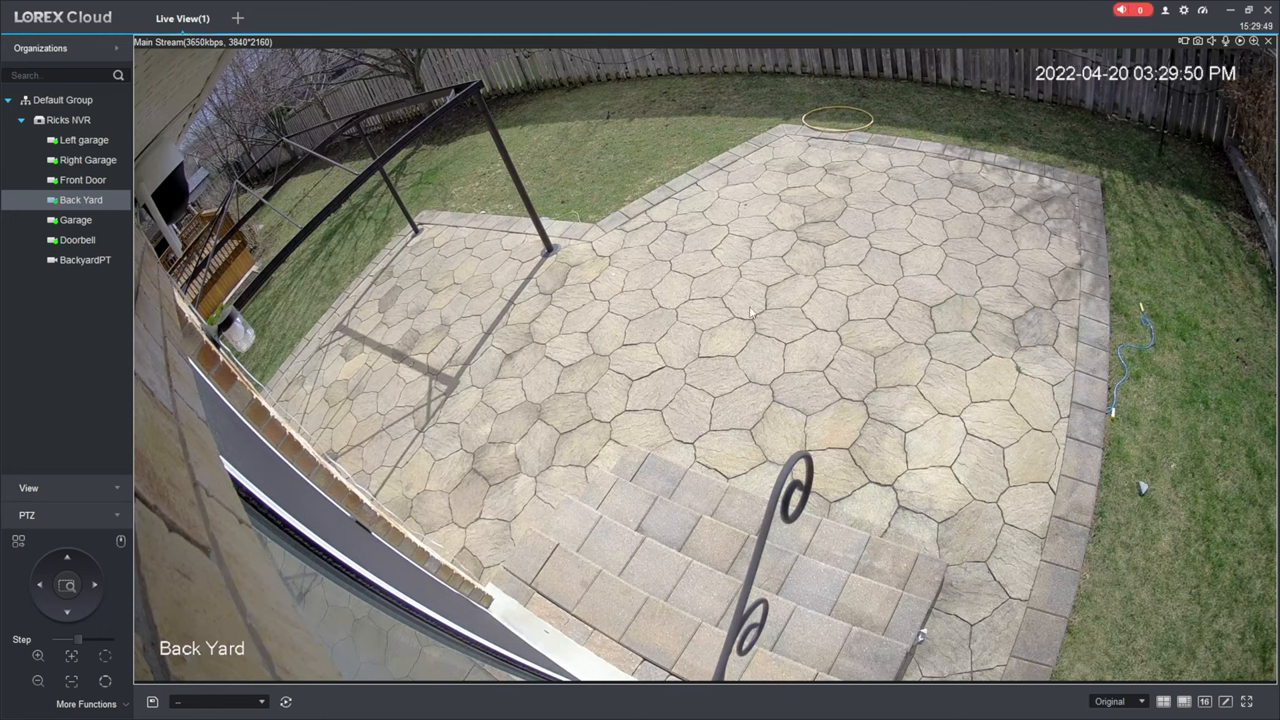
mouse_move(520, 236)
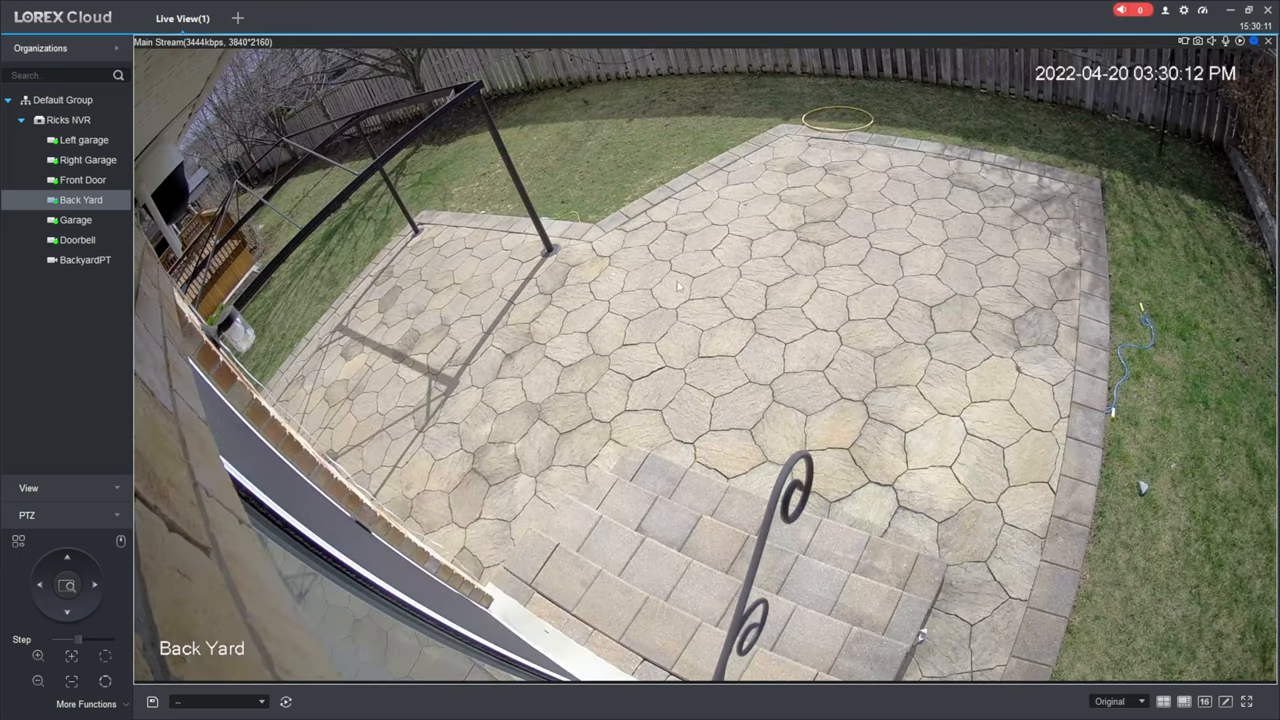
mouse_move(248, 202)
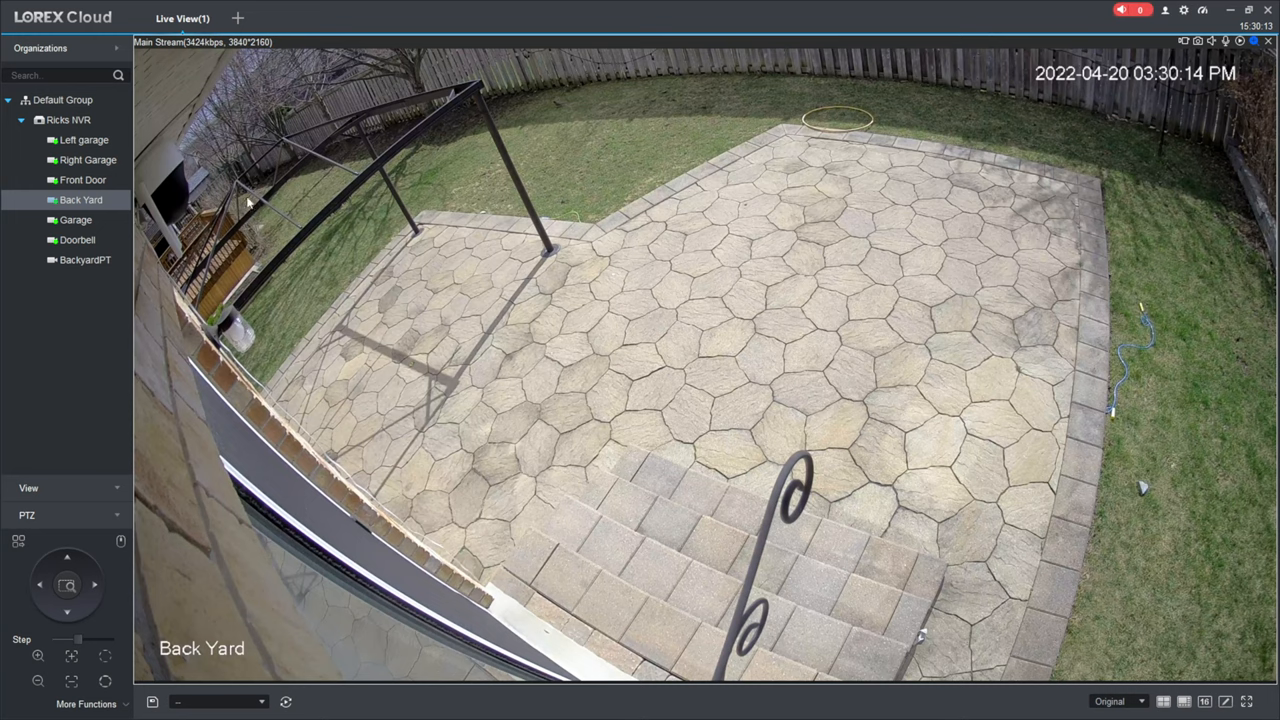
mouse_move(164, 198)
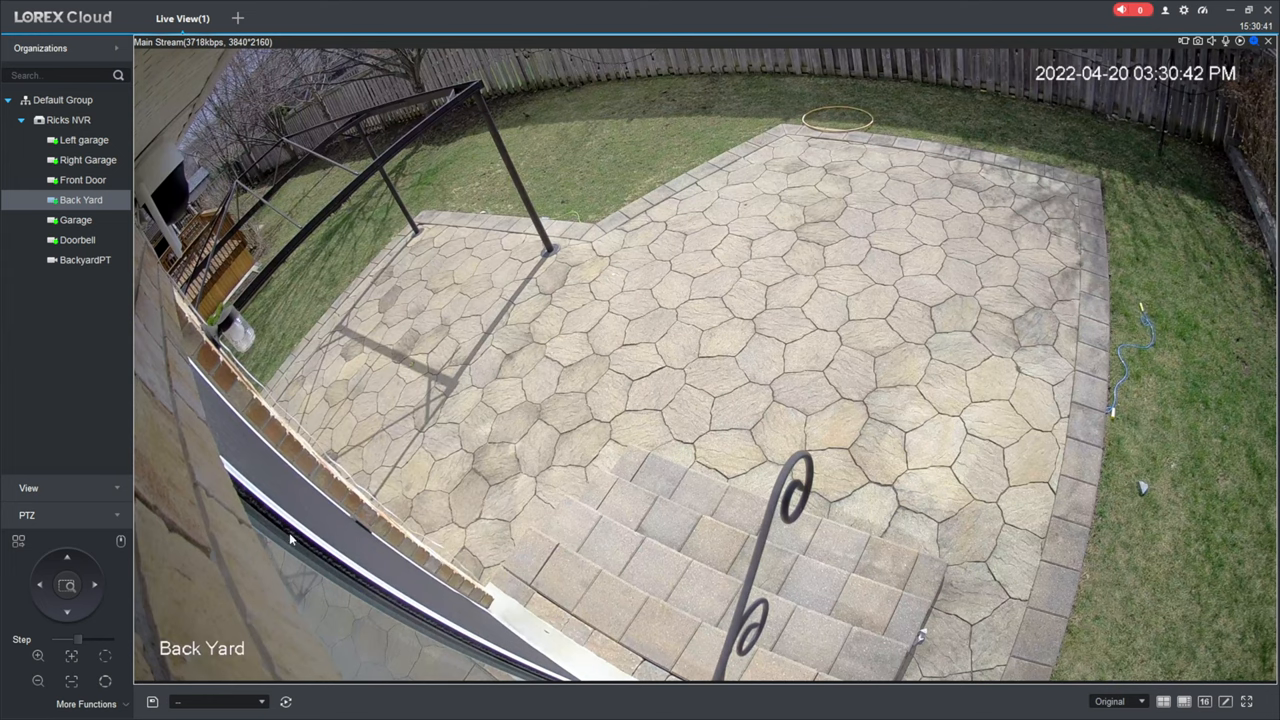
Return to BackyardPT and pan it right across the lawn and shed toward the steps
left_click(84, 260)
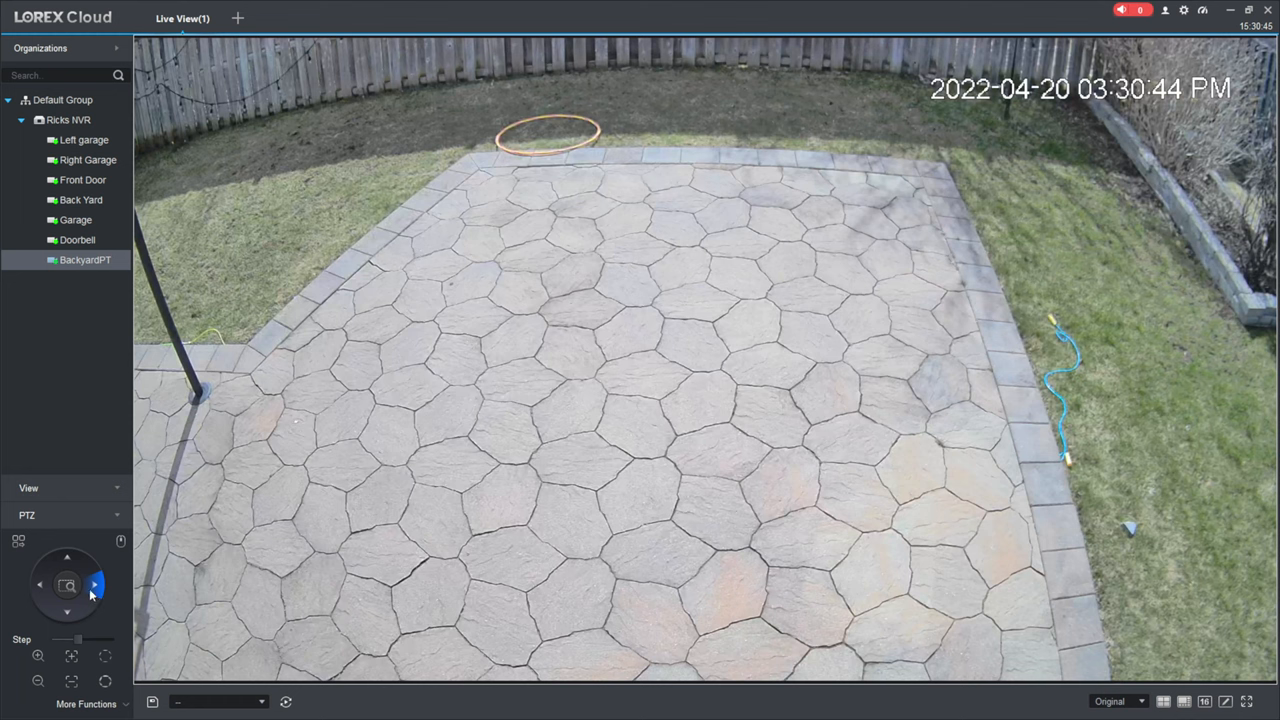
left_click(94, 584)
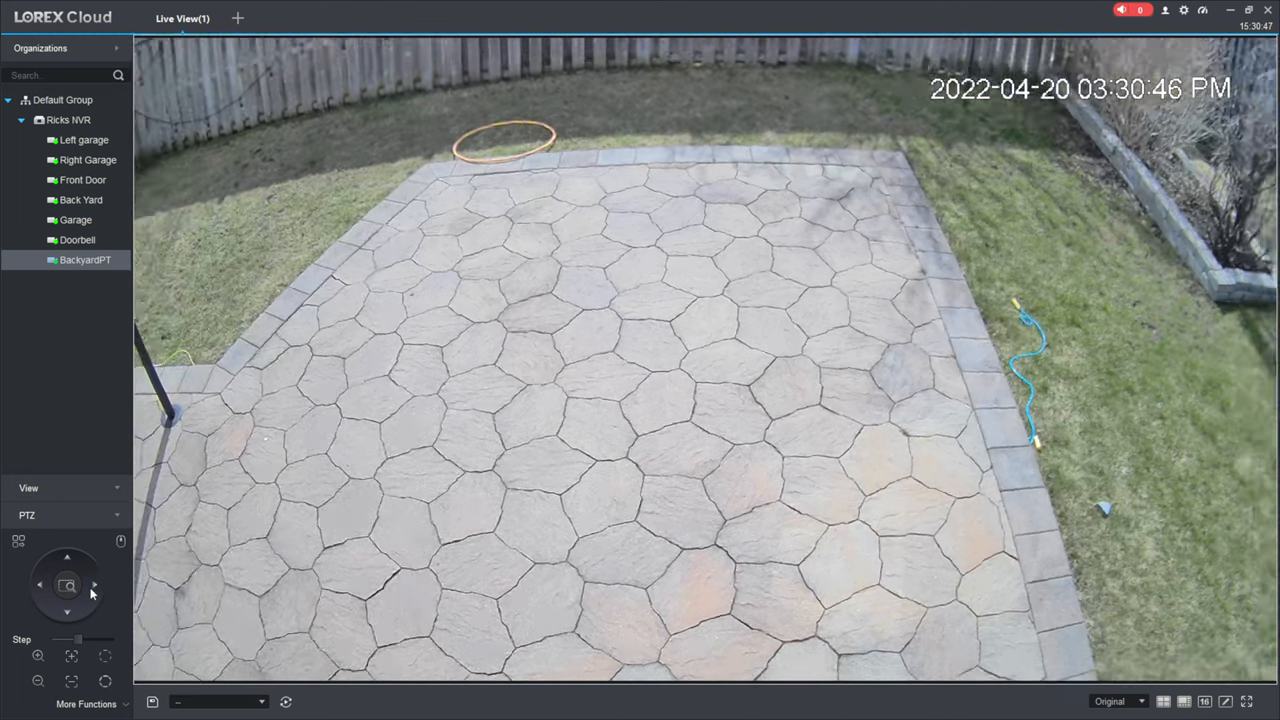
left_click(68, 556)
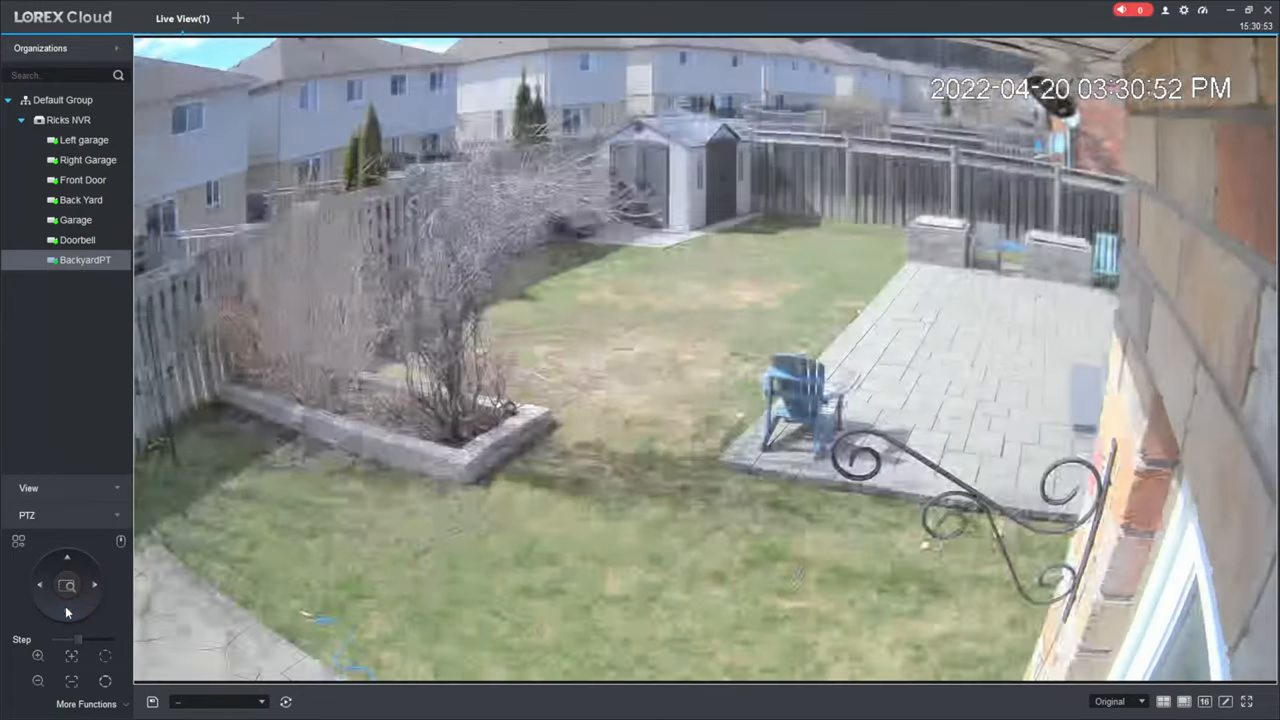
left_click(40, 584)
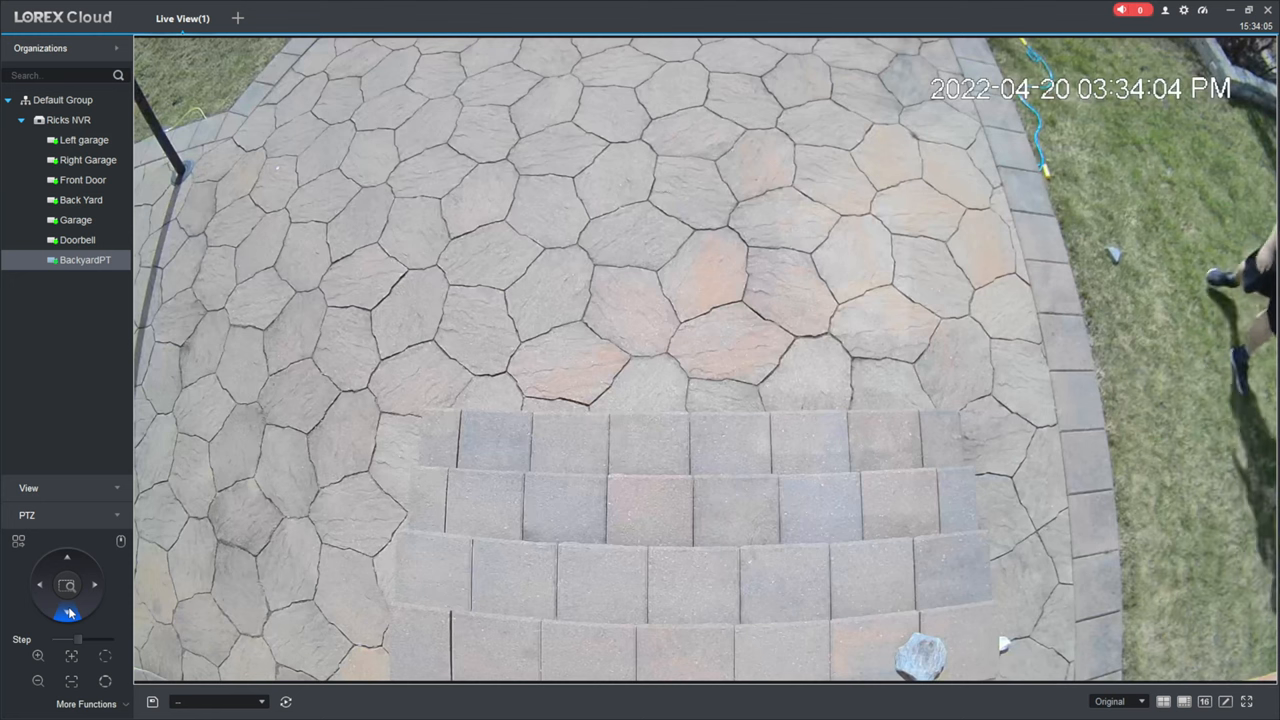
Tilt the PT camera down as it tracks the person, then switch back to the Back Yard 4K view
left_click(68, 612)
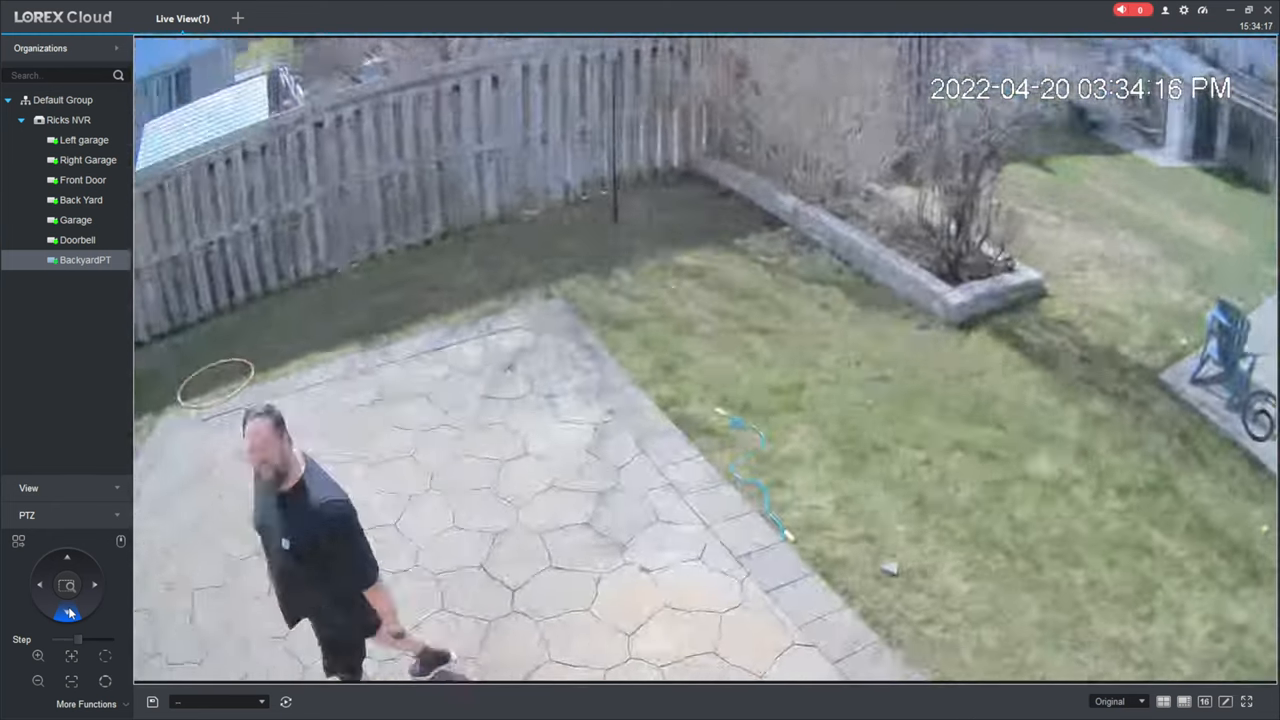
left_click(80, 200)
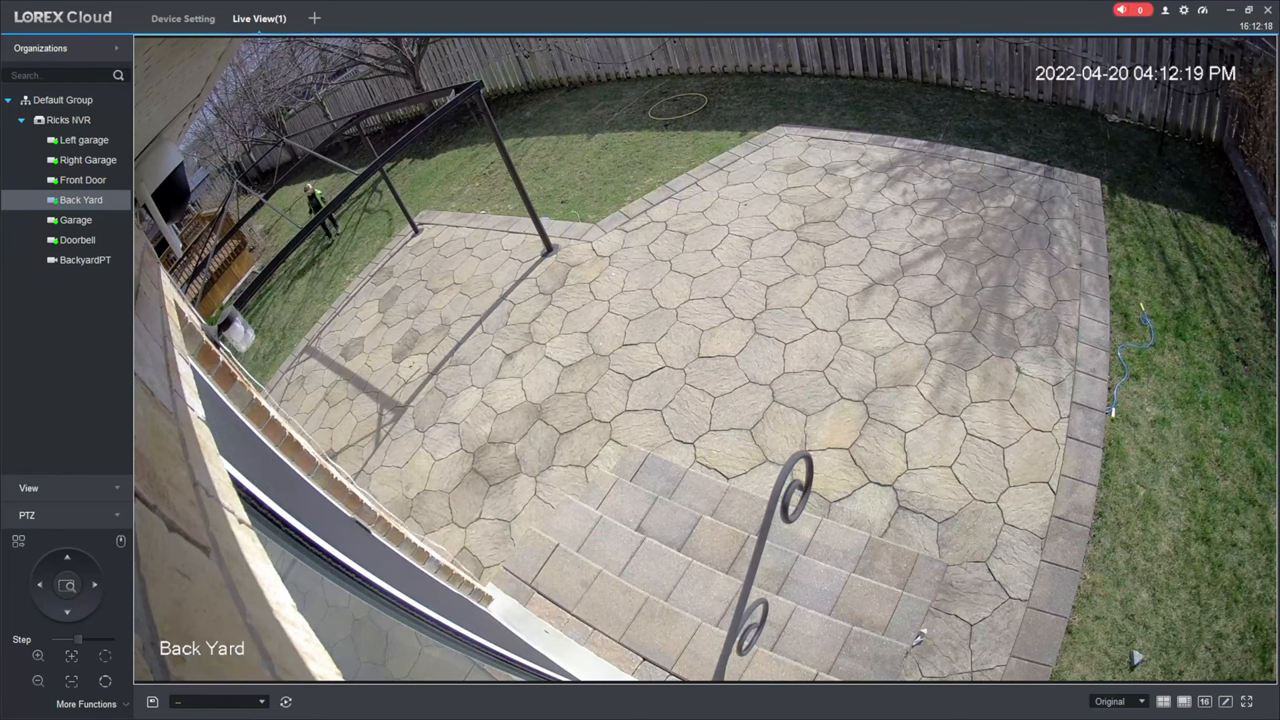